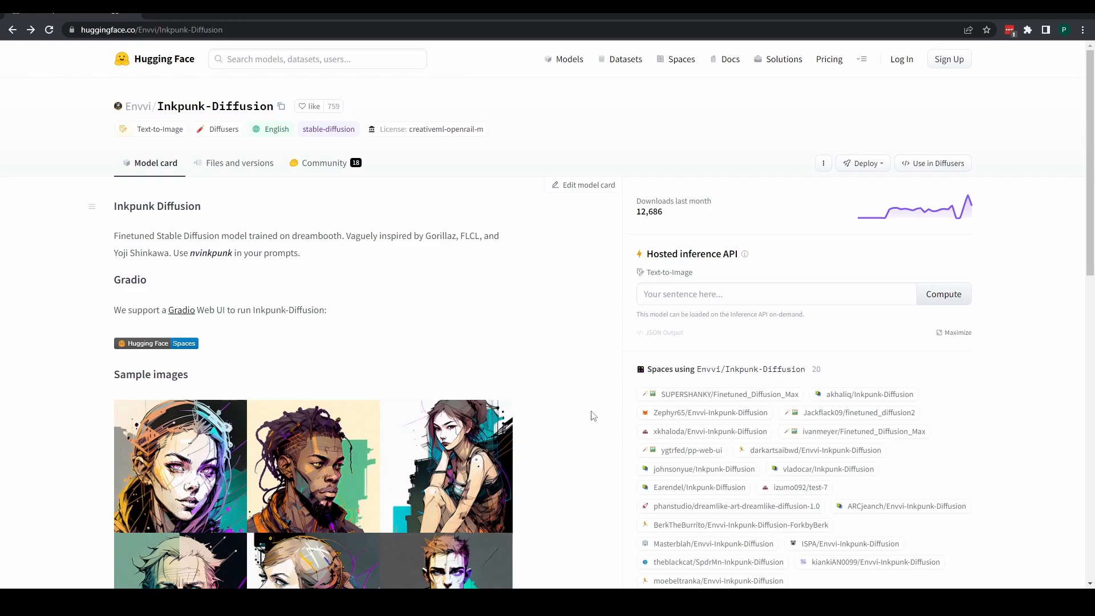
mouse_move(493, 465)
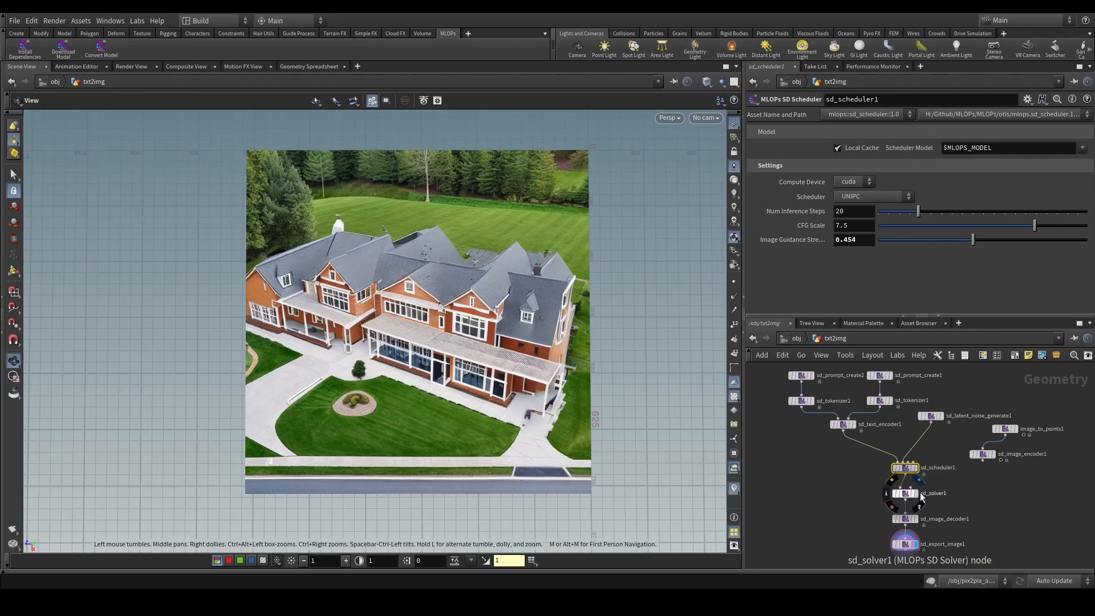
View the Envvi/Inkpunk-Diffusion repository's Files and versions list with the v2 checkpoint.
click(1084, 147)
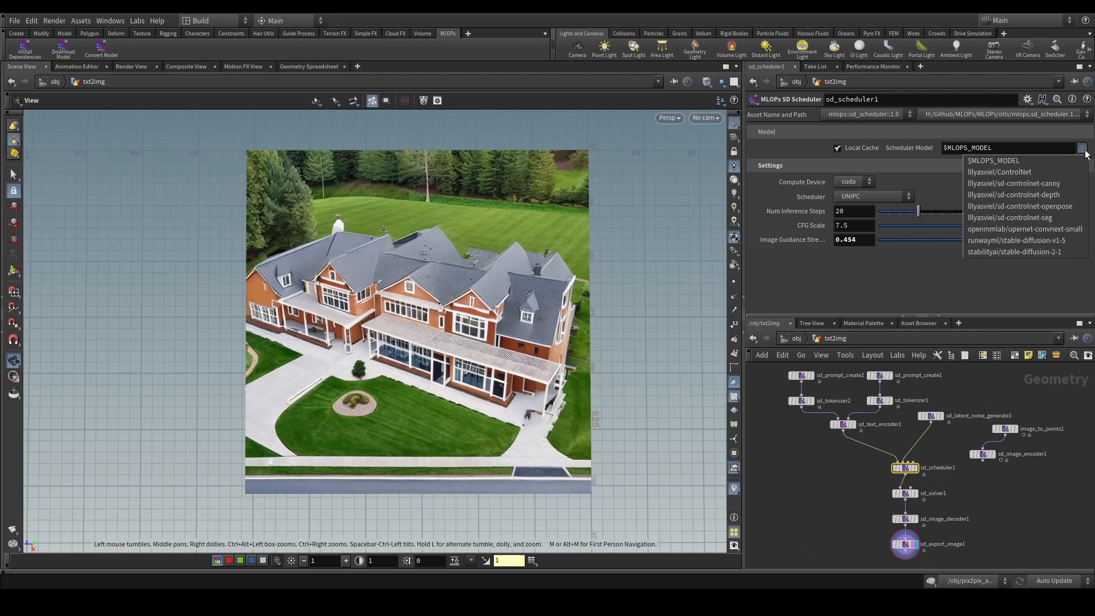
mouse_move(1016, 251)
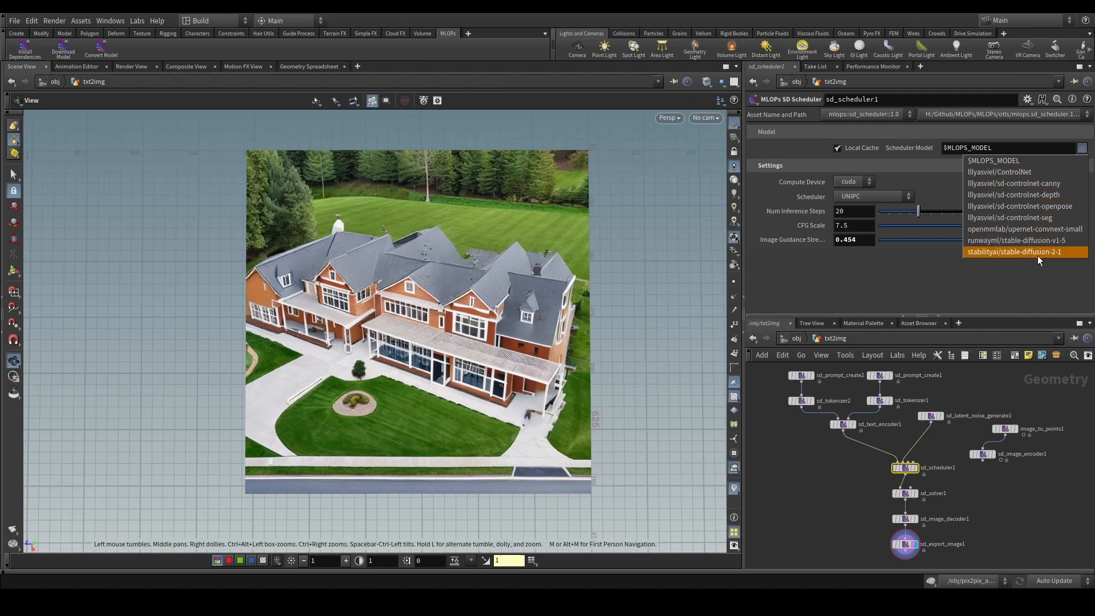
mouse_move(1006, 258)
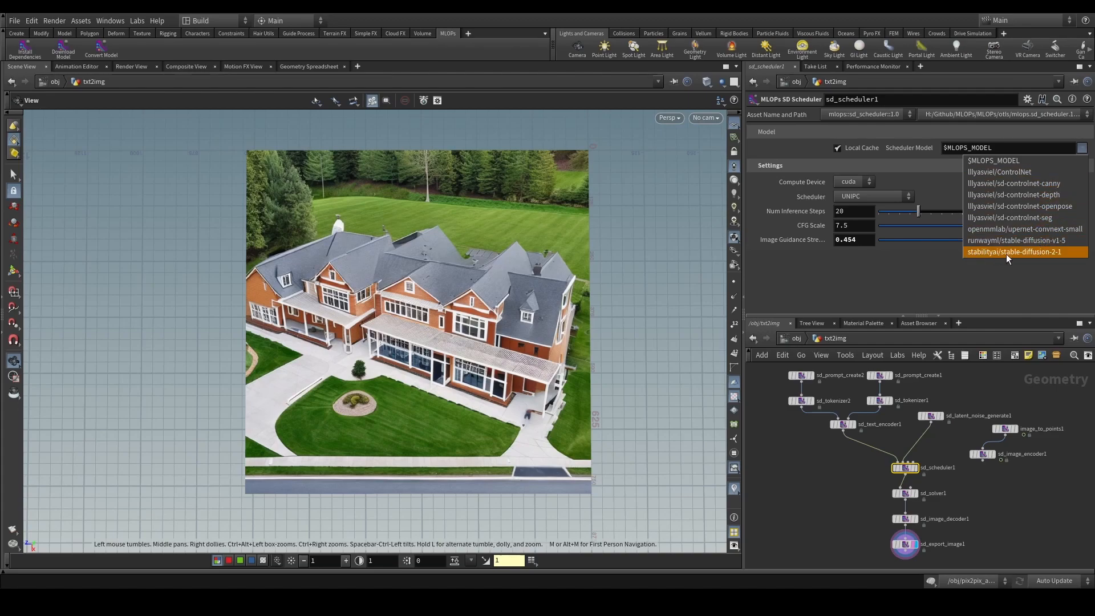
mouse_move(985, 239)
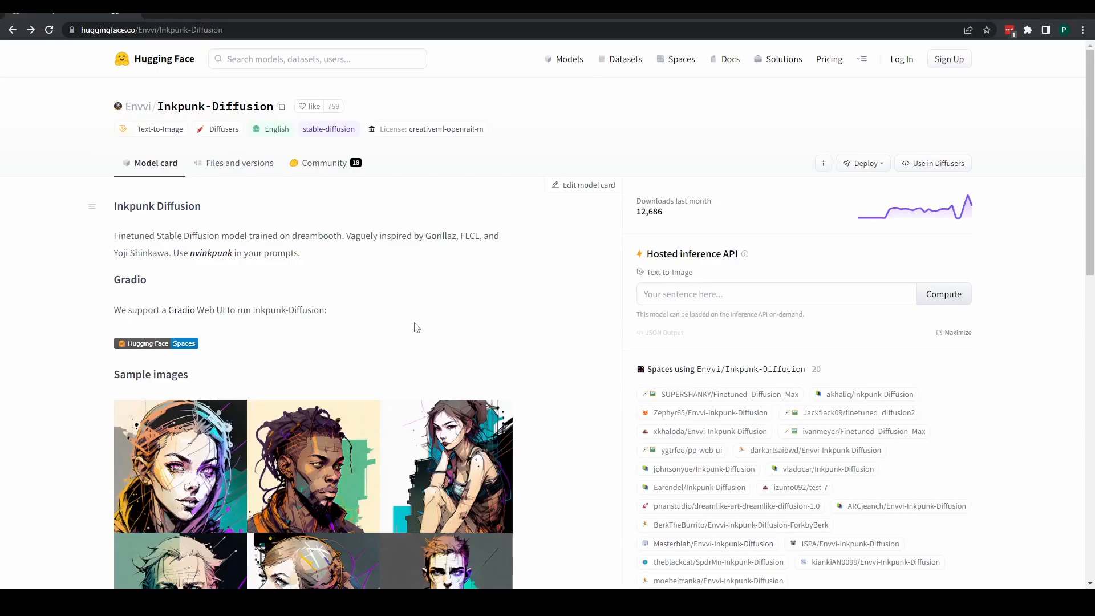
scroll(down, 3)
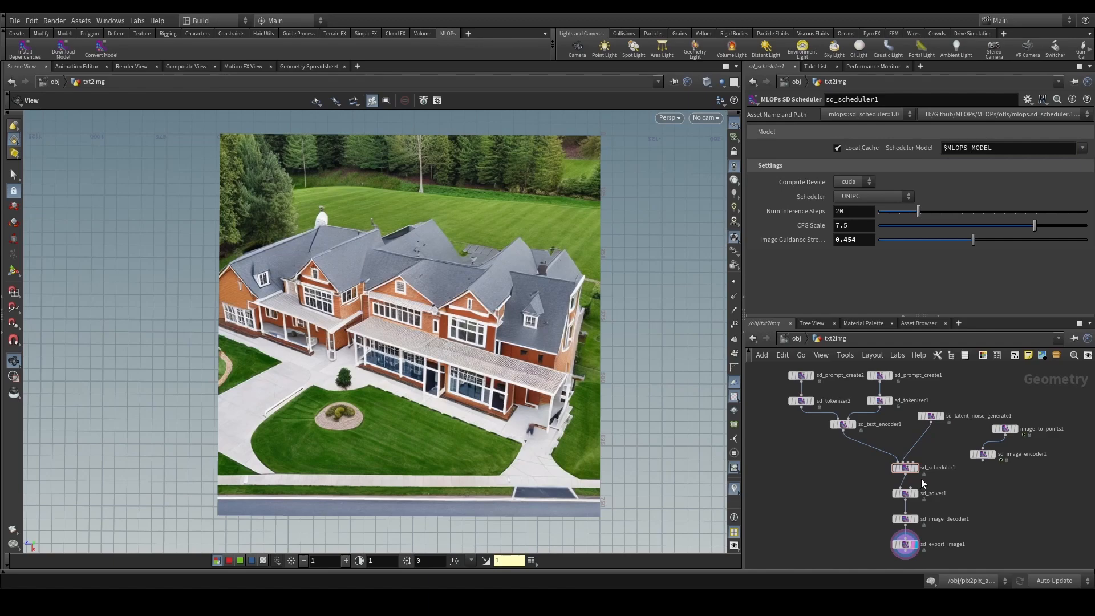
mouse_move(817, 493)
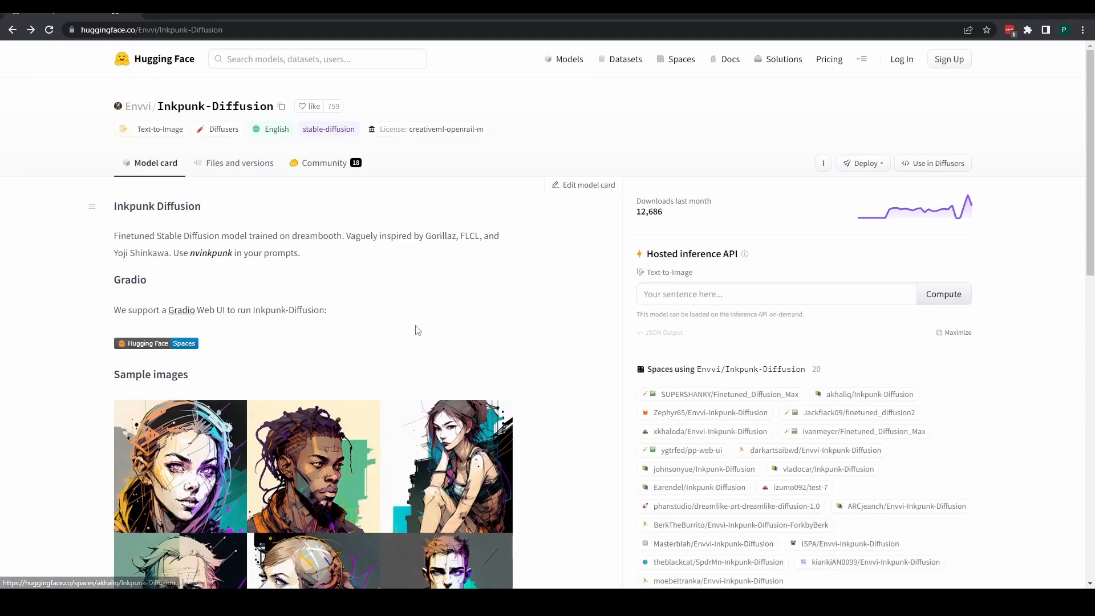
click(239, 162)
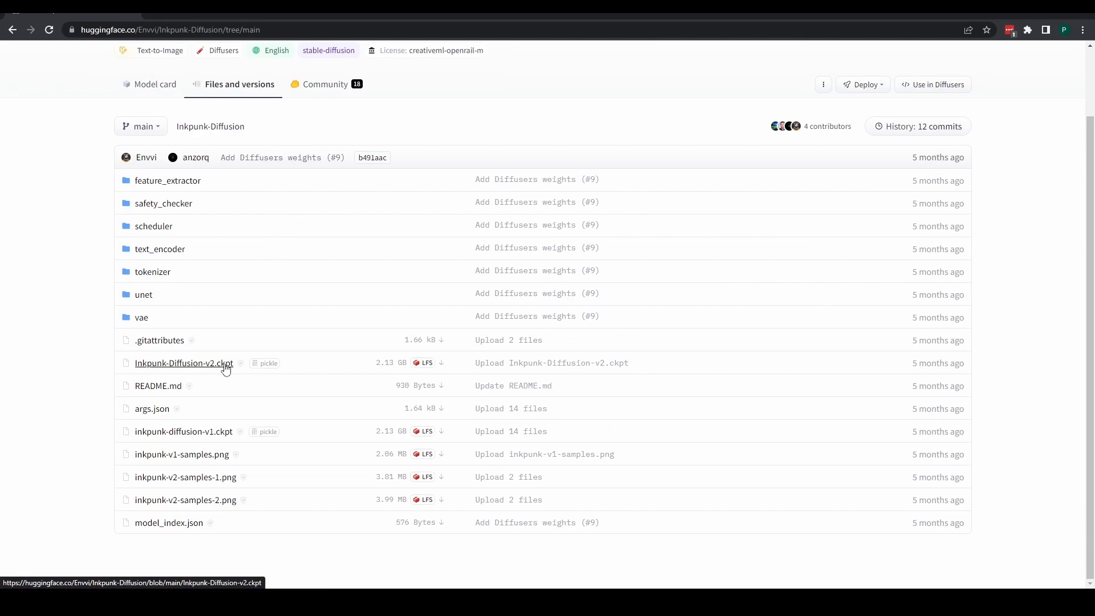
mouse_move(368, 367)
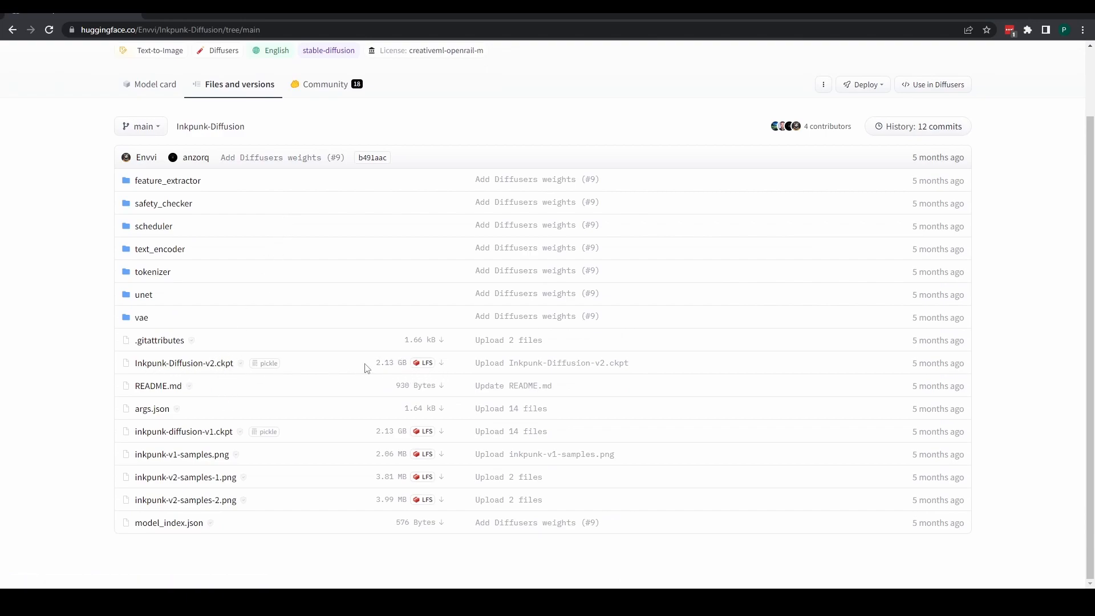
mouse_move(185, 375)
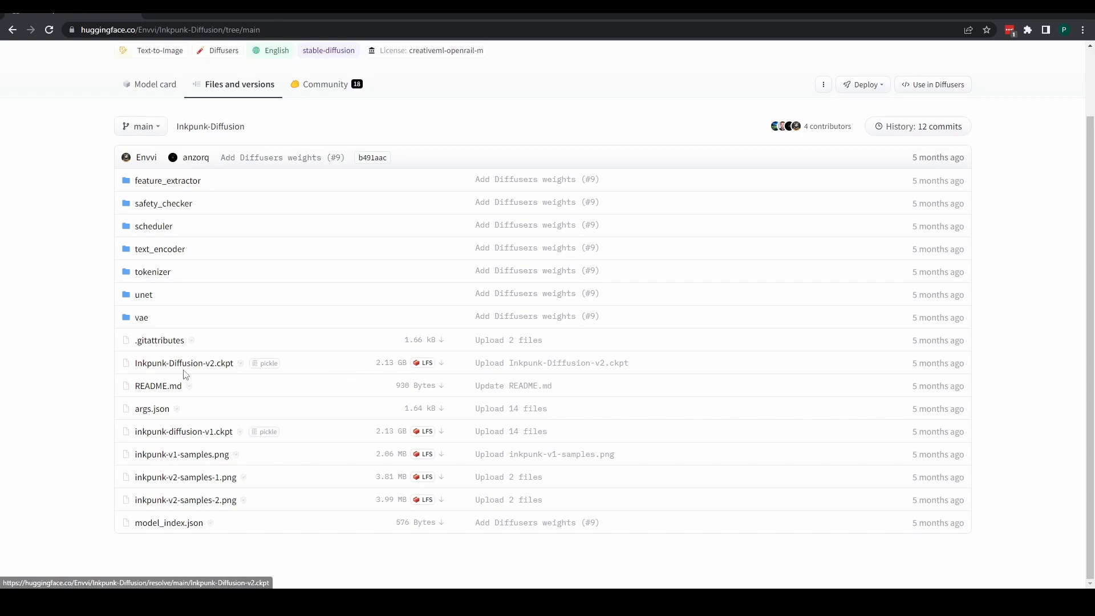
mouse_move(428, 370)
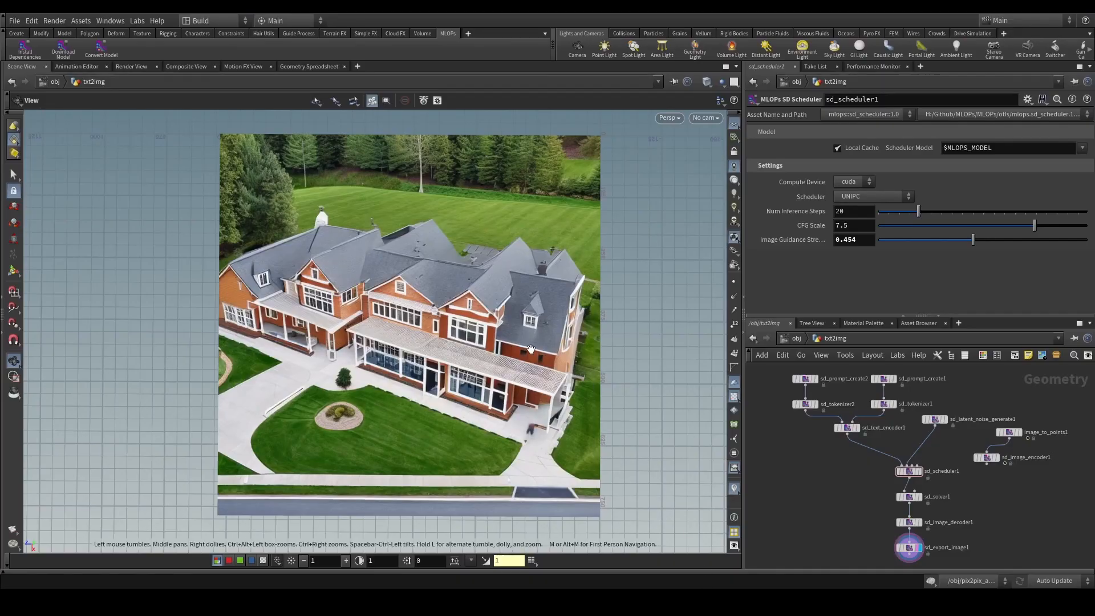
mouse_move(929, 481)
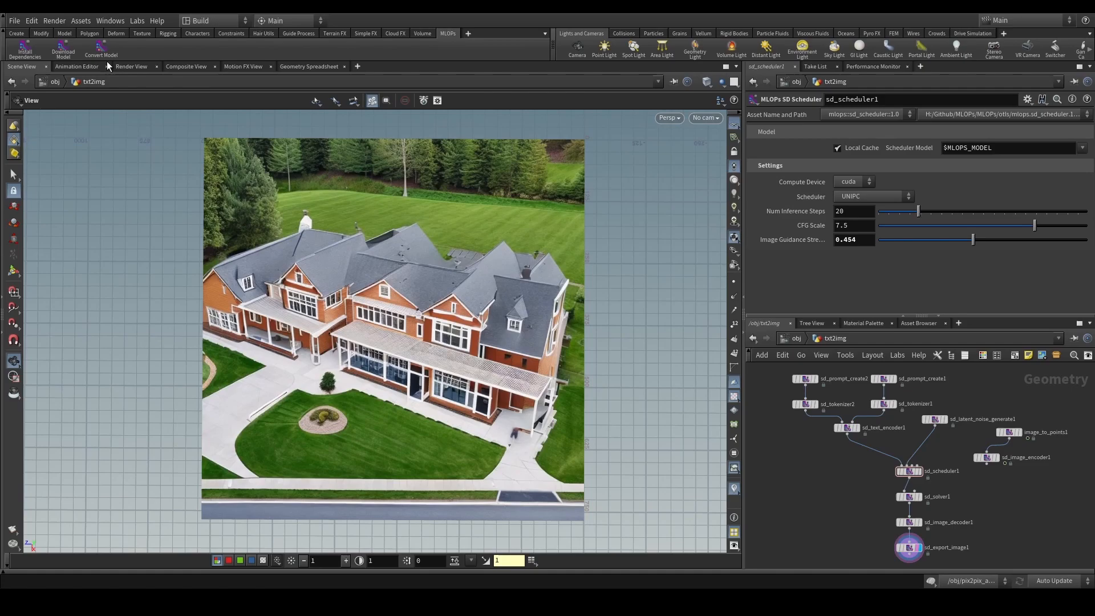
Launch the MLOPs Convert Model dialog from the shelf.
click(101, 48)
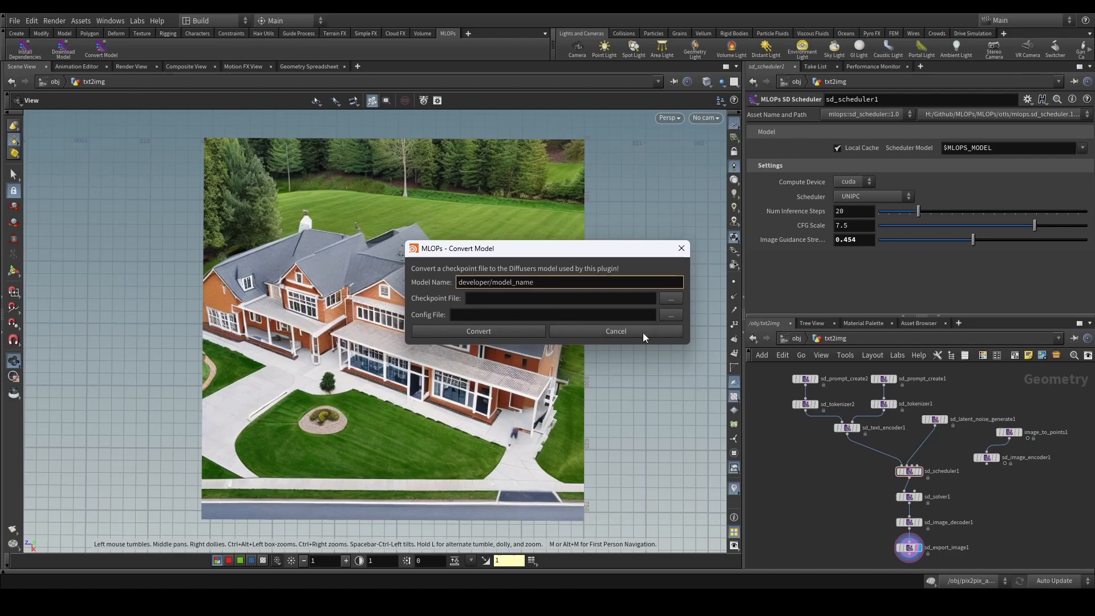
Replace the Model Name placeholder with Envvi/Inkpunk-Diffusion copied from Hugging Face.
click(570, 282)
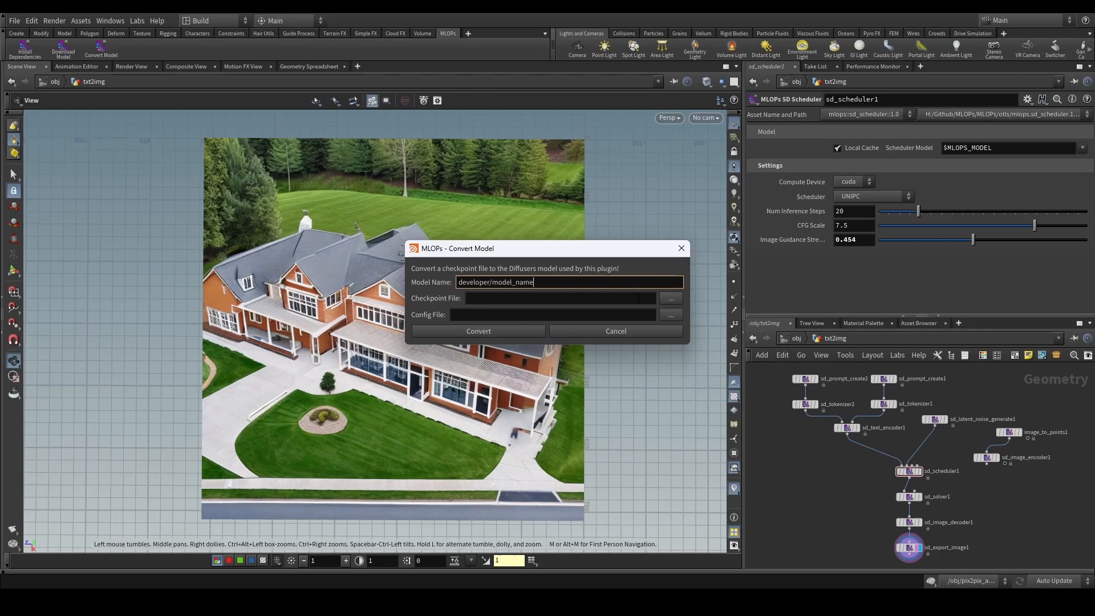
mouse_move(451, 298)
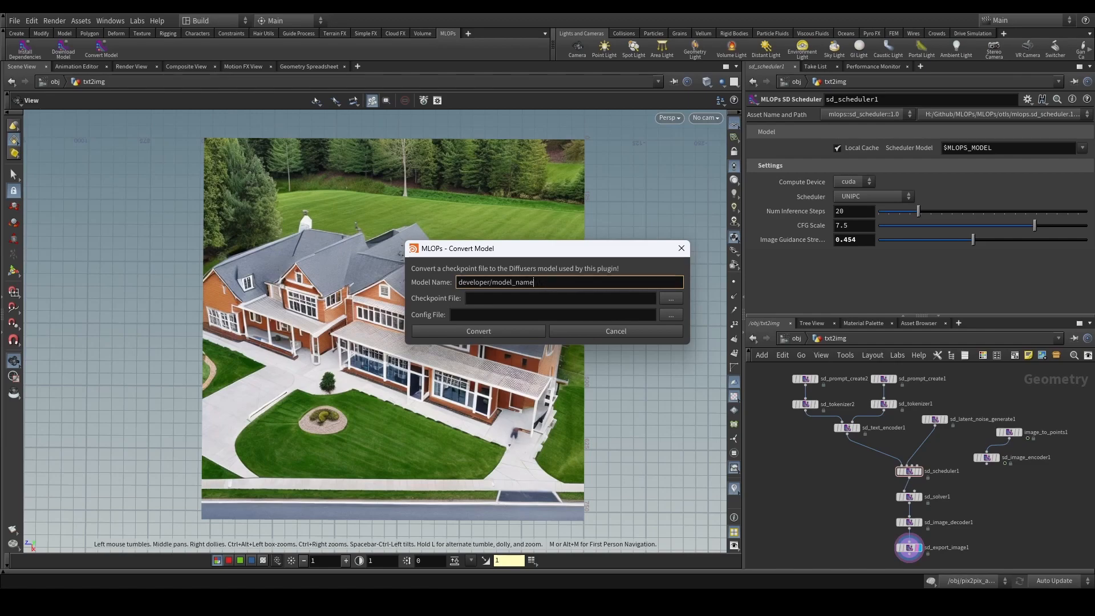
triple_click(495, 282)
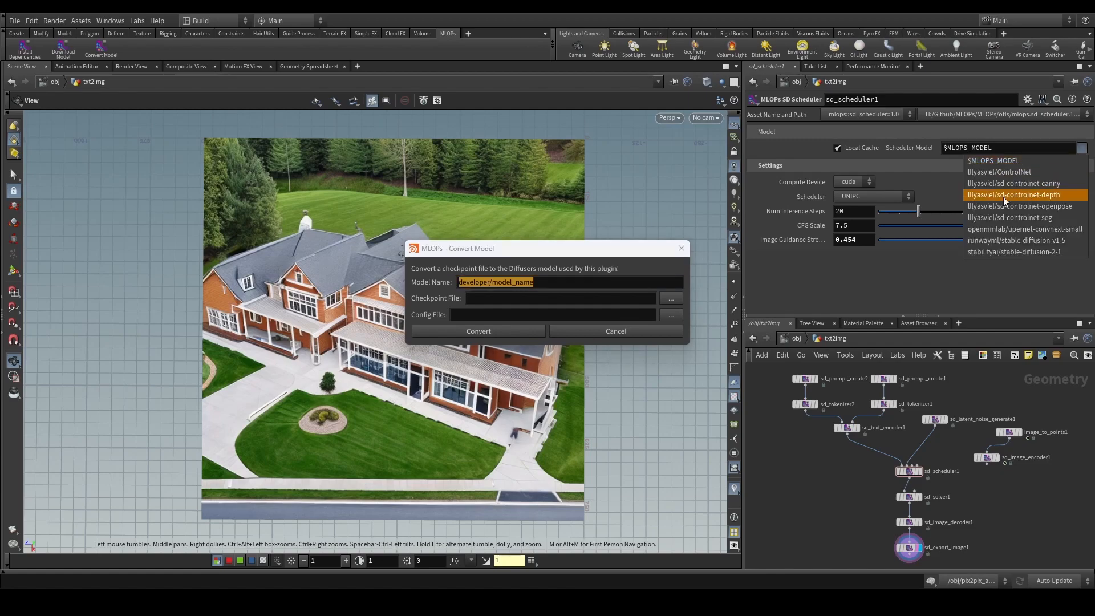
mouse_move(1013, 182)
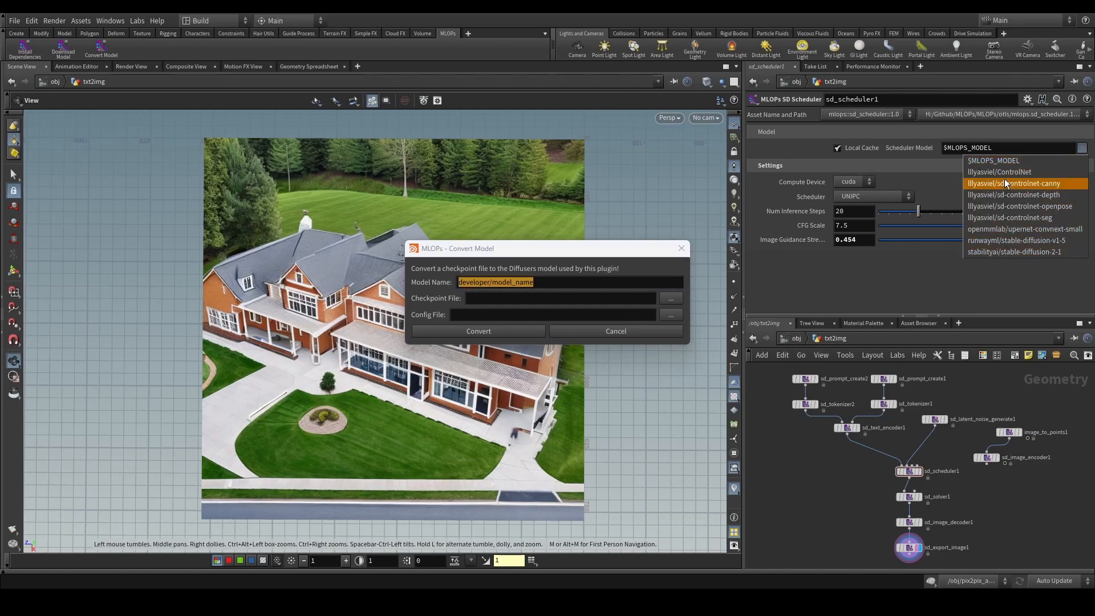
mouse_move(1011, 254)
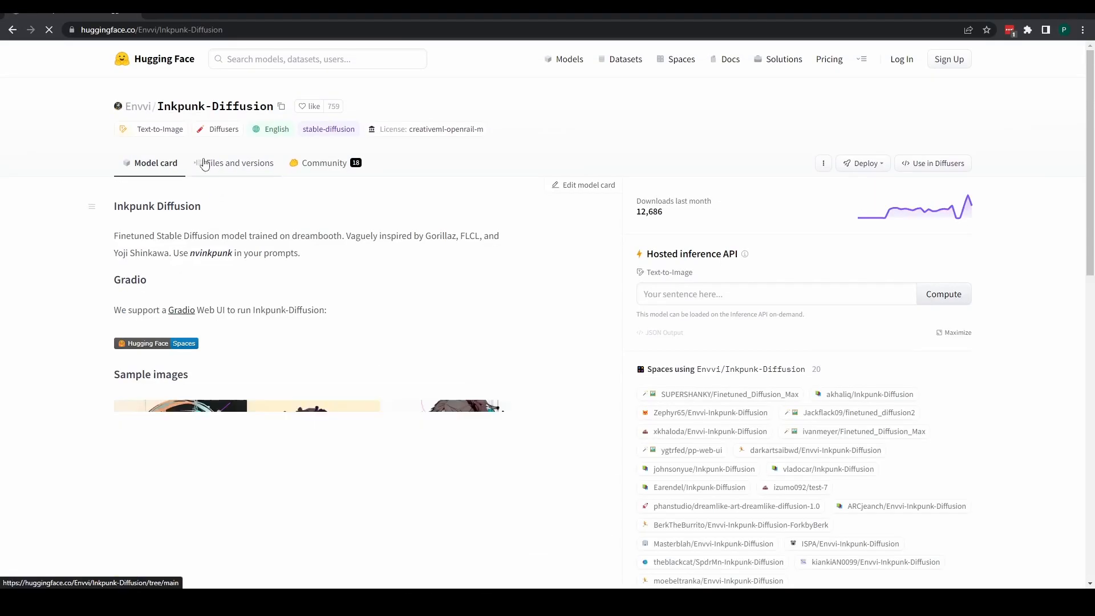
click(281, 106)
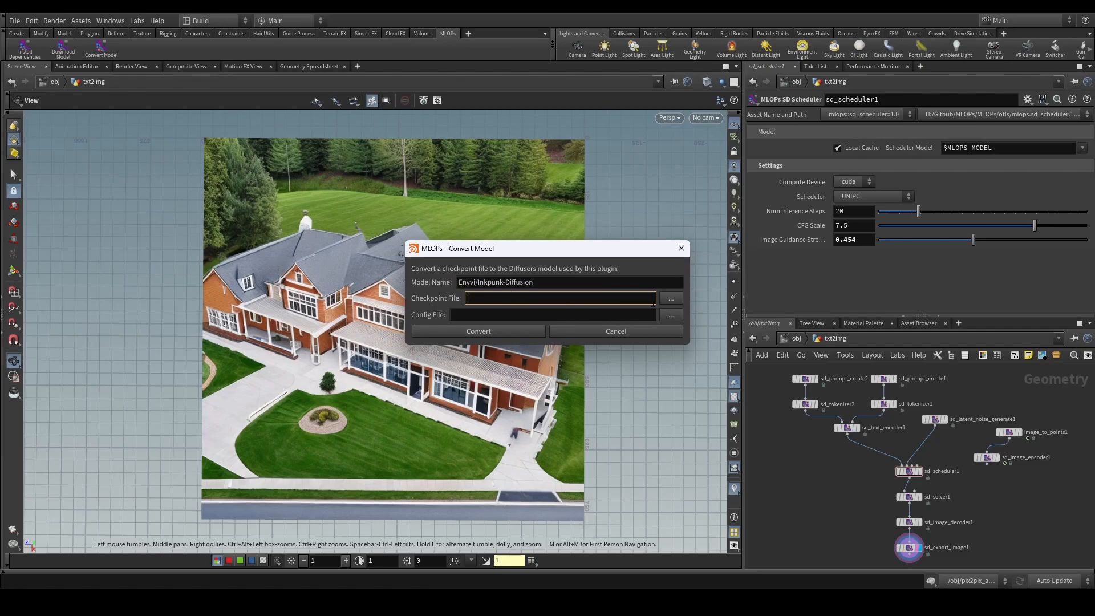
Choose Inkpunk-Diffusion-v2.ckpt from DownloadedModels as the checkpoint file.
click(671, 299)
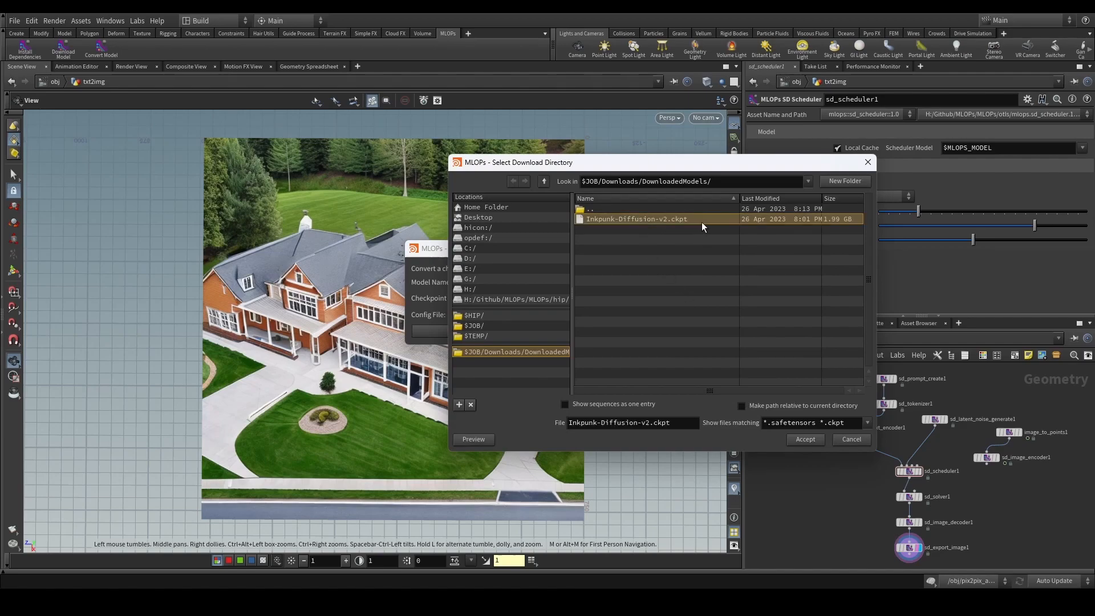
mouse_move(694, 228)
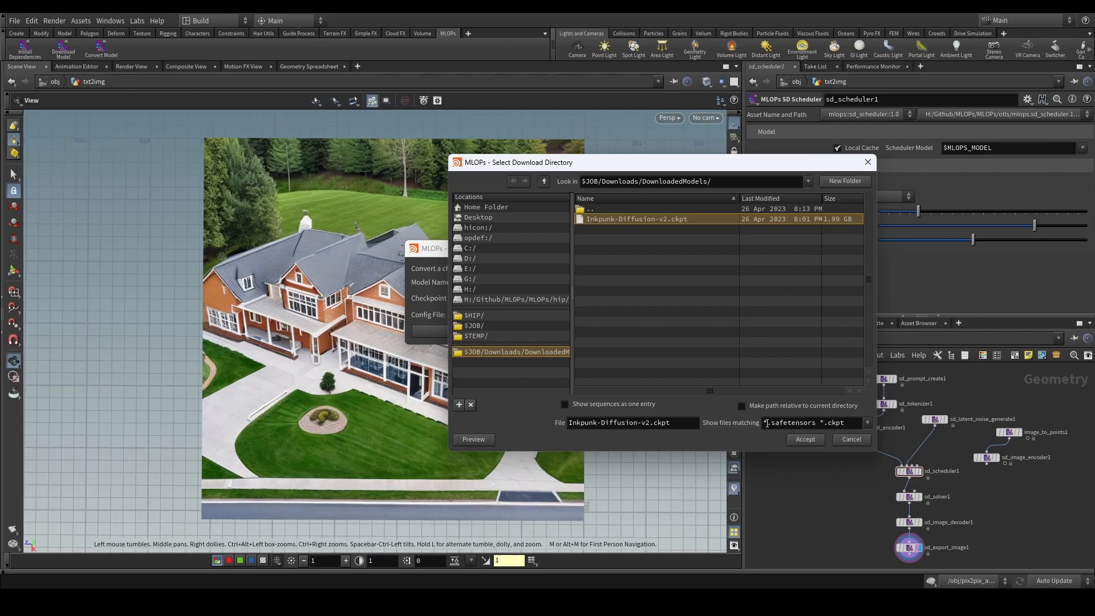
double_click(792, 422)
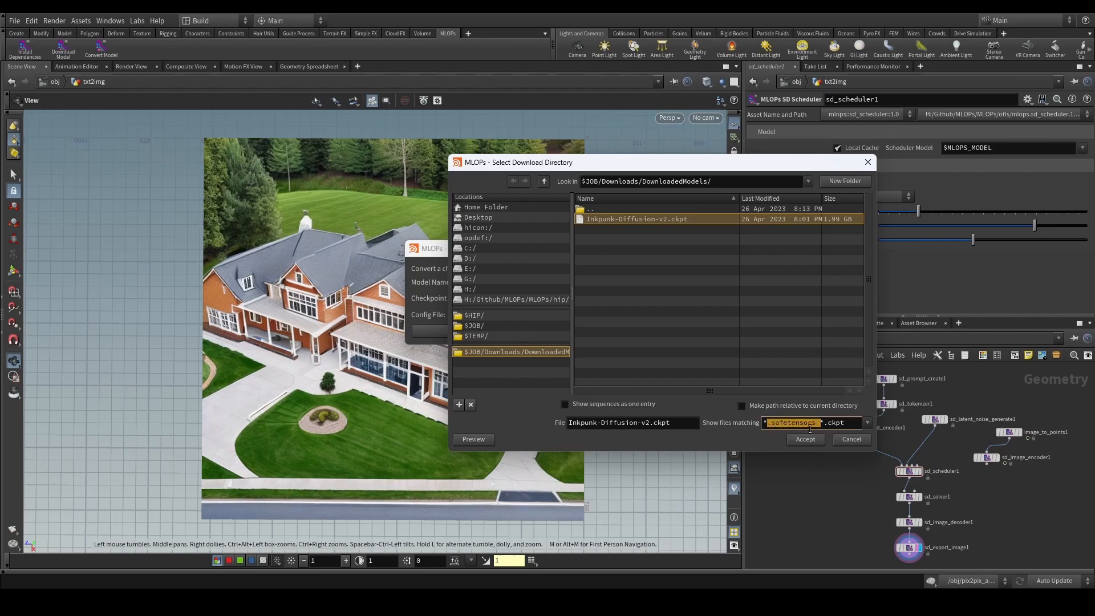
click(806, 439)
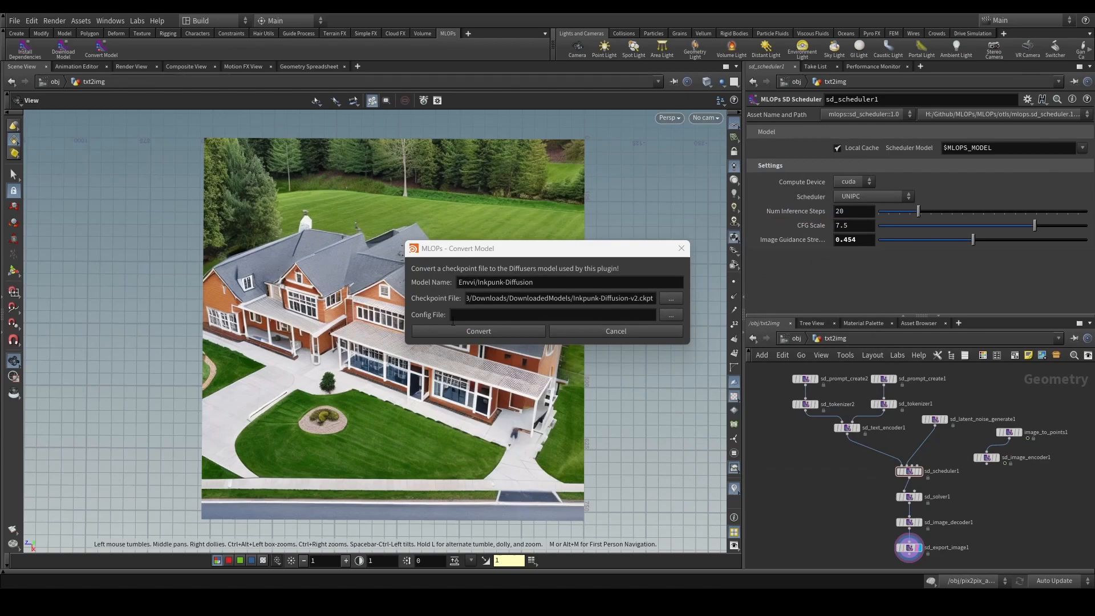
click(671, 315)
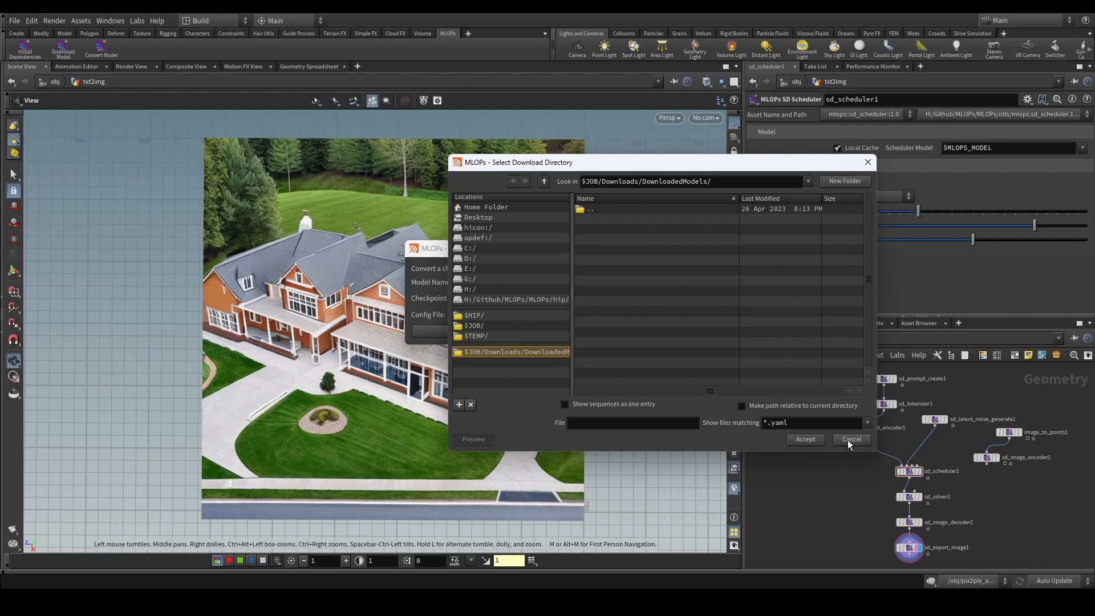
Leave the config file empty, run the Diffusers conversion and acknowledge its success notice.
click(851, 440)
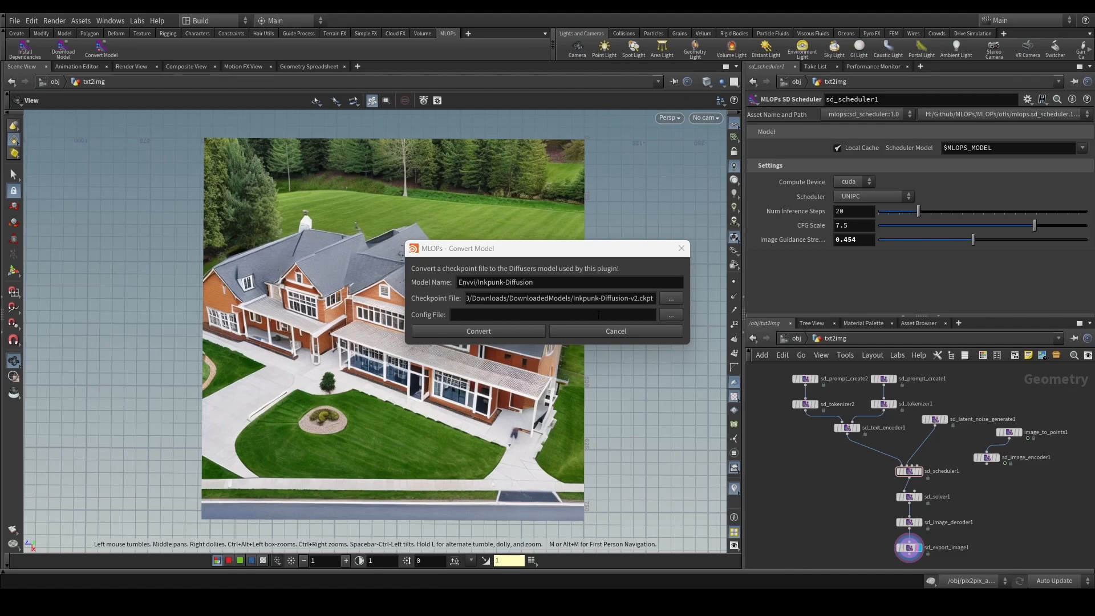
mouse_move(556, 254)
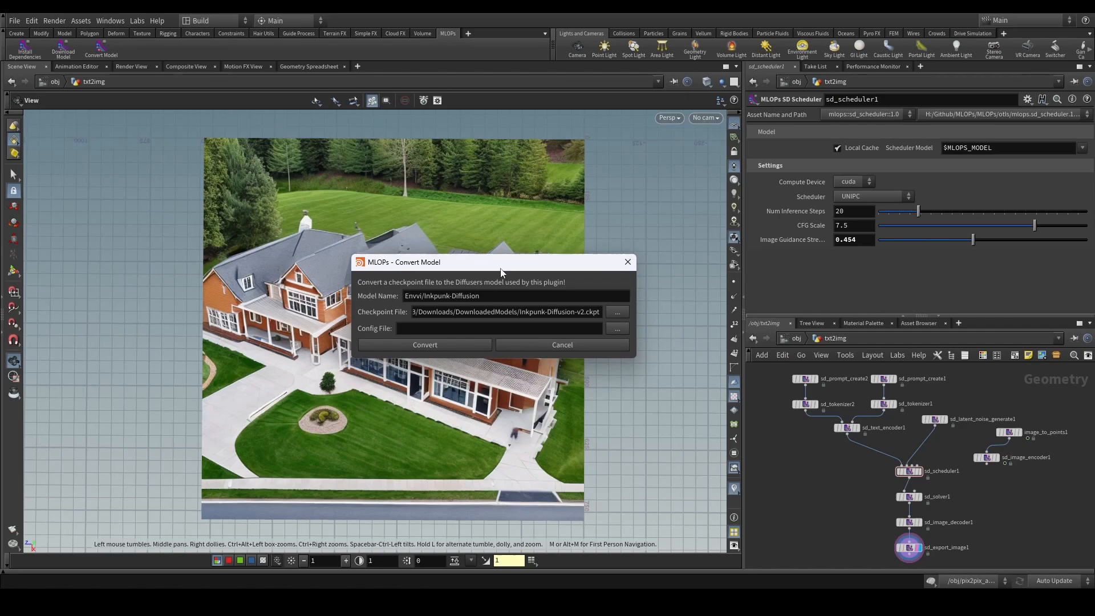
mouse_move(493, 334)
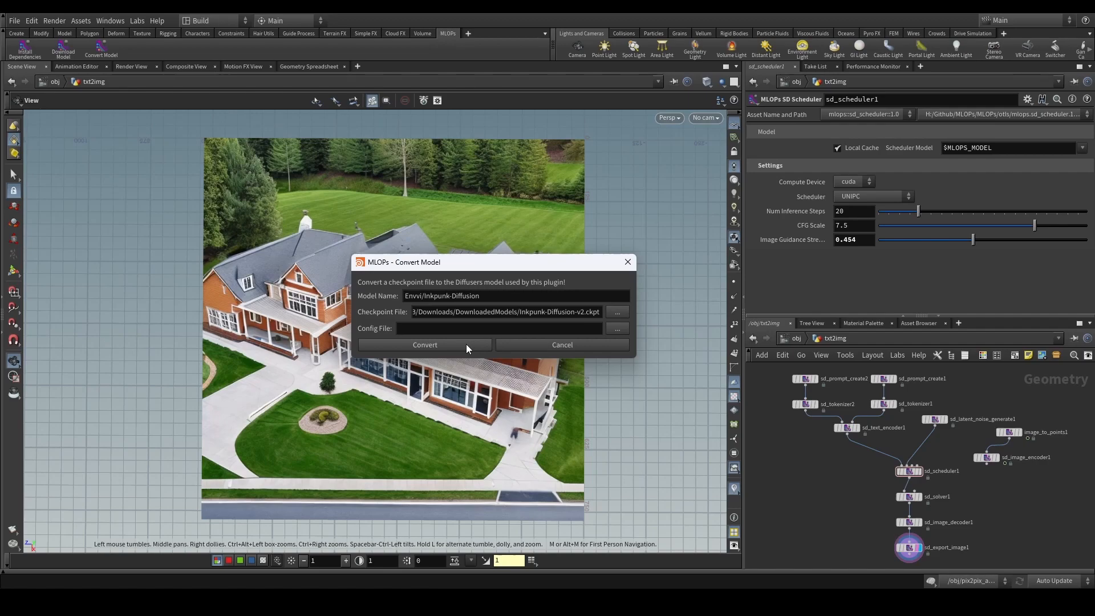
click(425, 345)
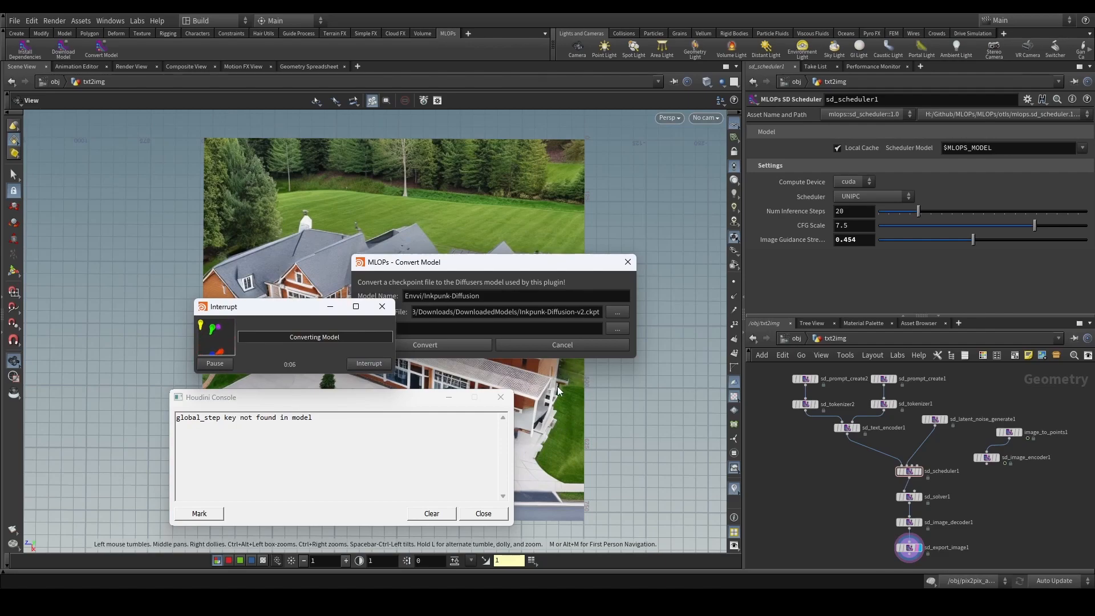
mouse_move(431, 359)
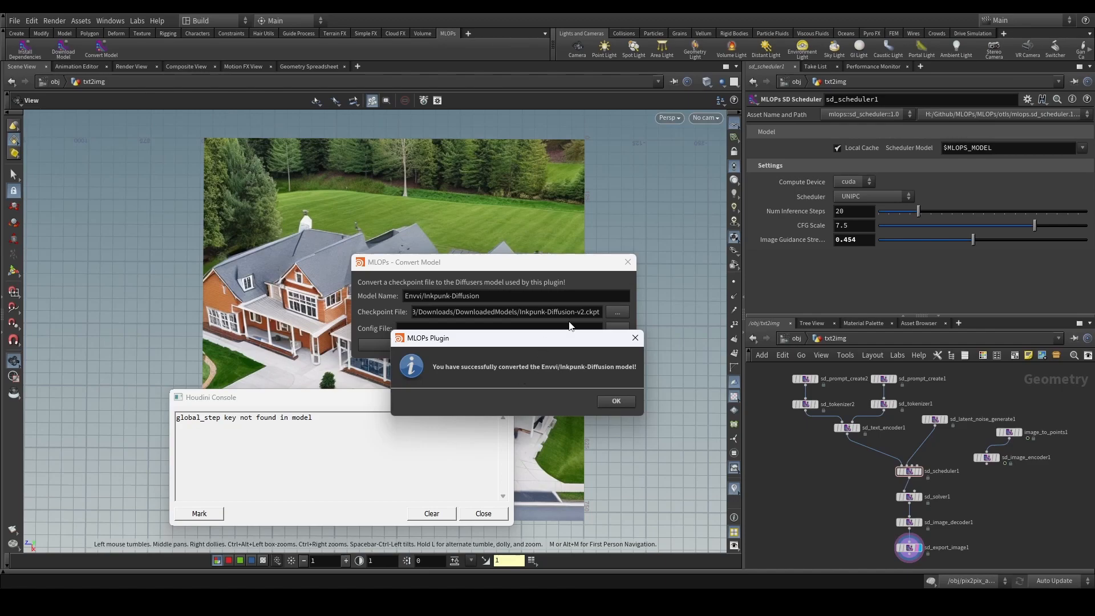
mouse_move(559, 324)
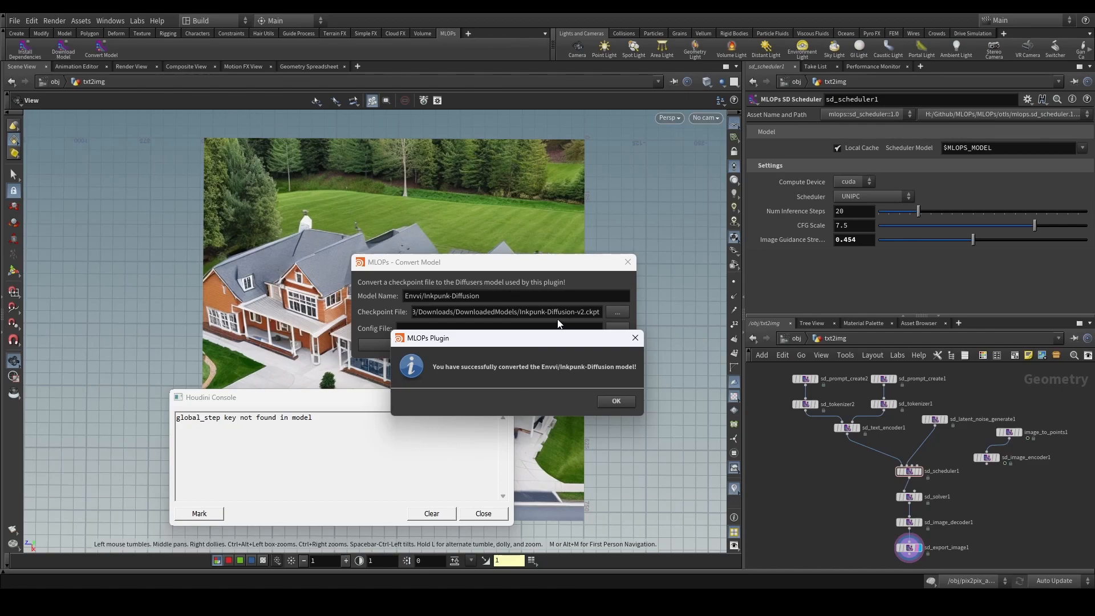
mouse_move(530, 372)
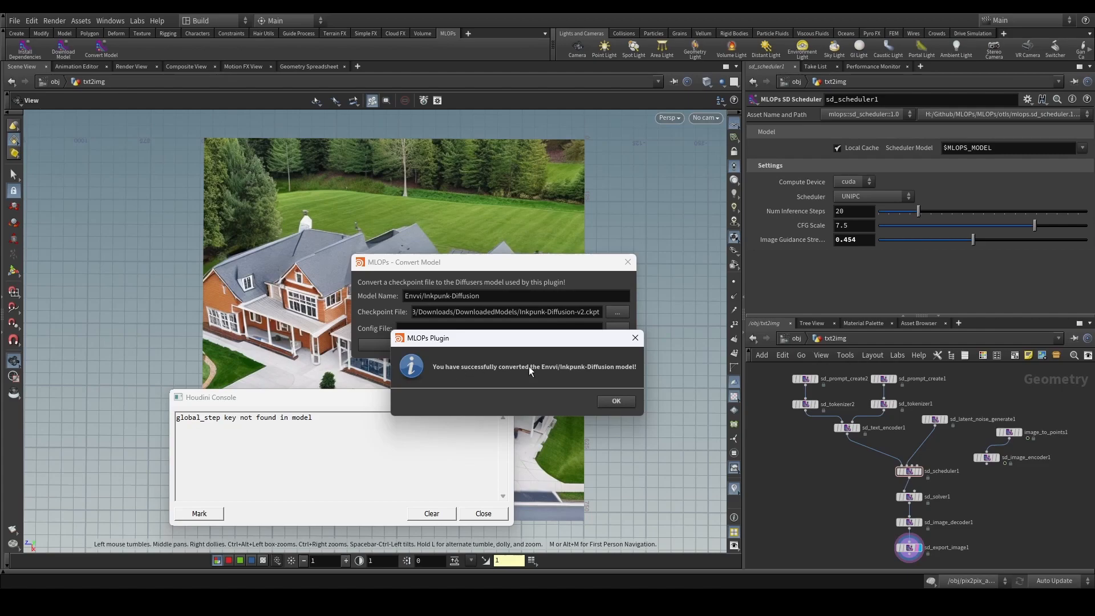
mouse_move(548, 374)
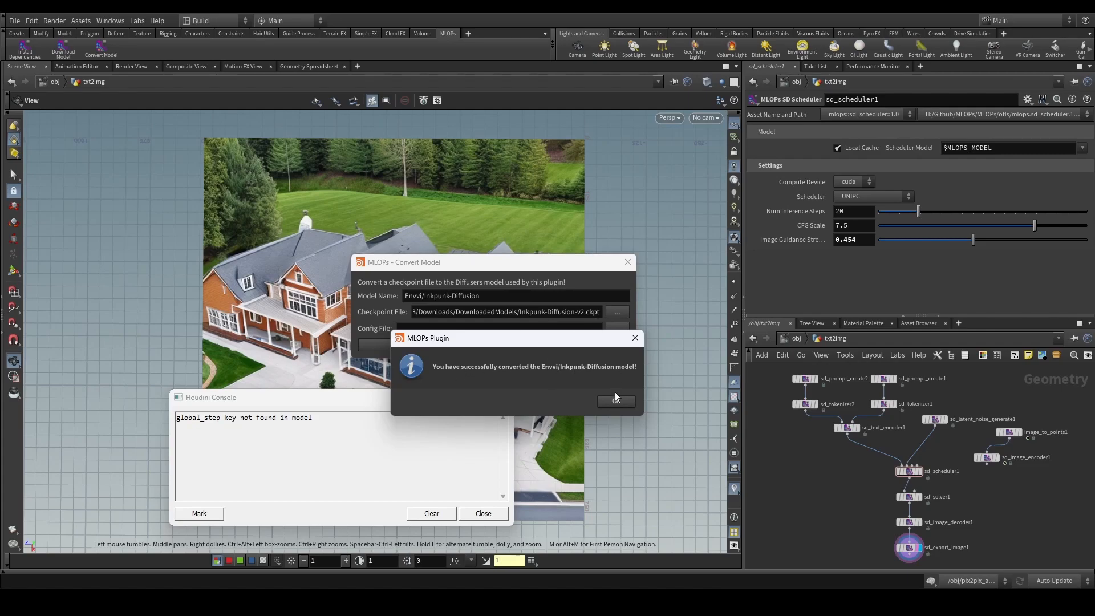
click(616, 401)
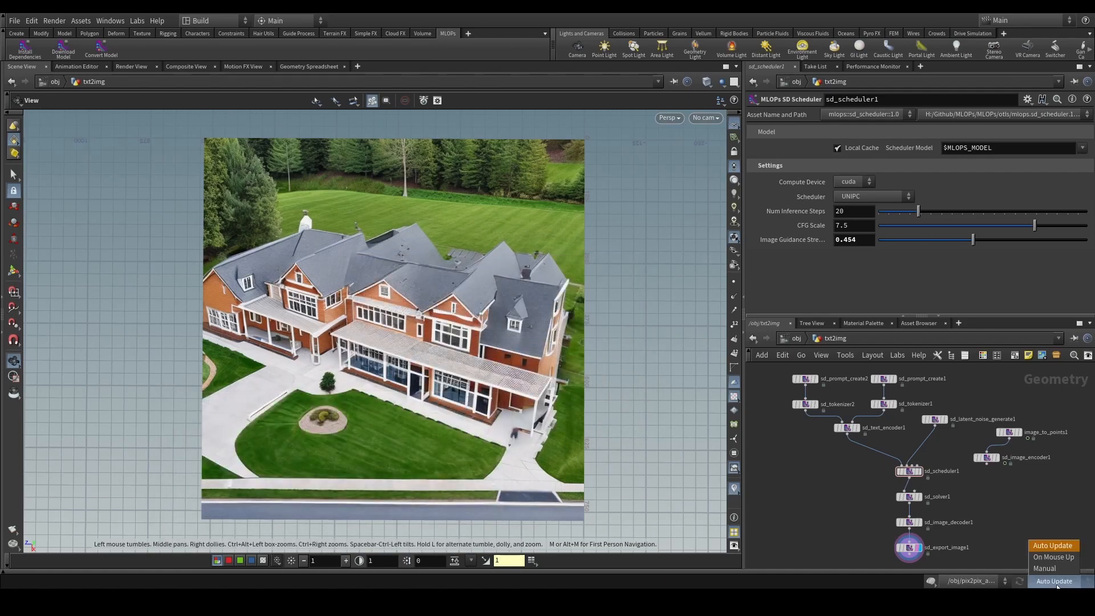
Pause cooking and switch the tokenizer node's model to Envvi/Inkpunk-Diffusion.
click(1045, 569)
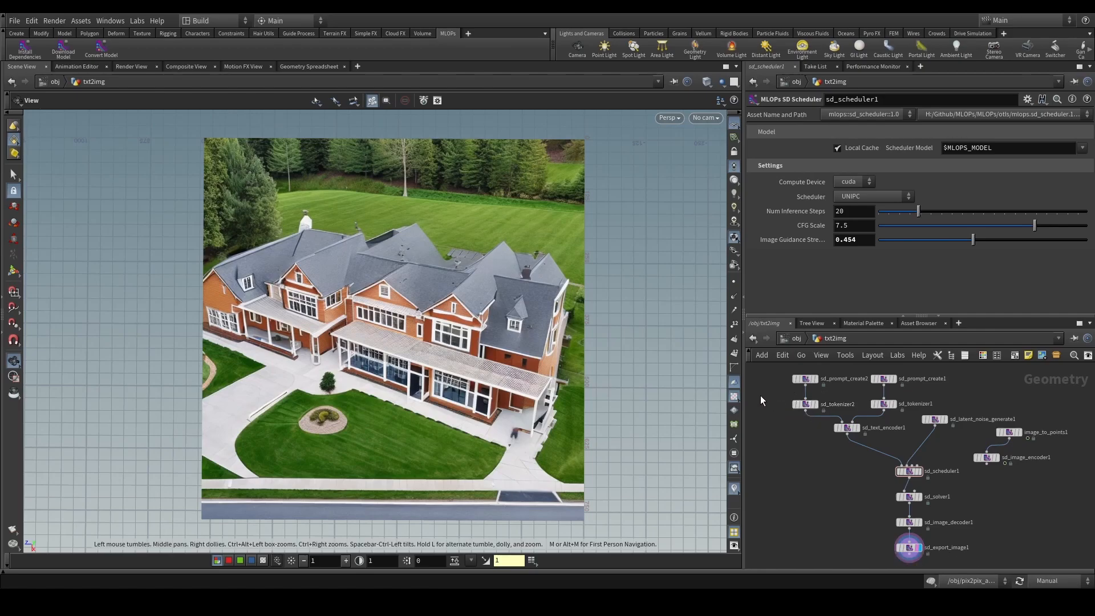
click(806, 403)
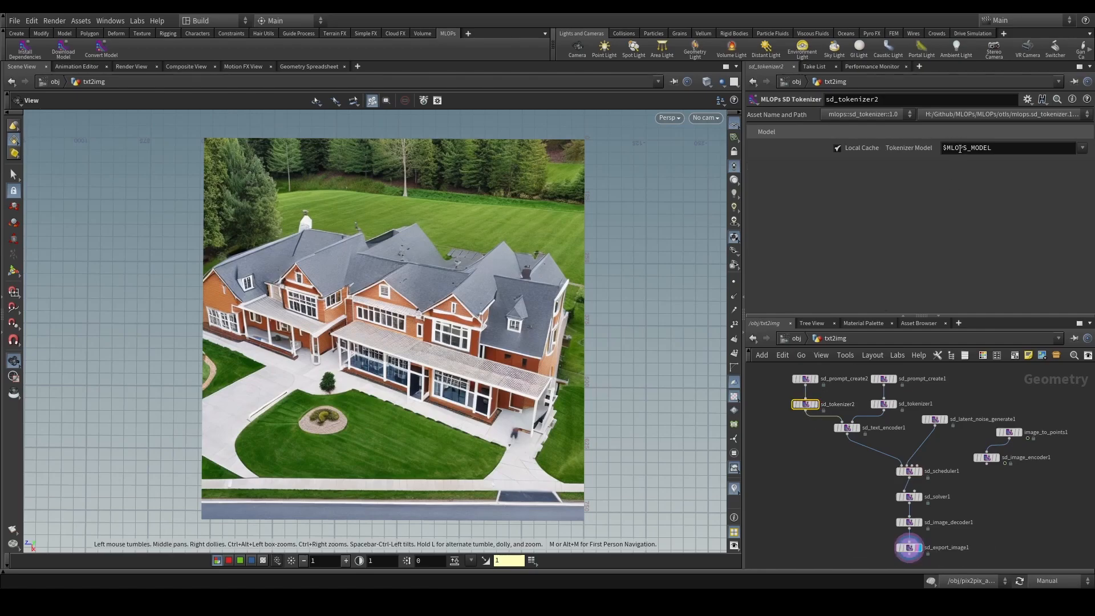
click(1082, 147)
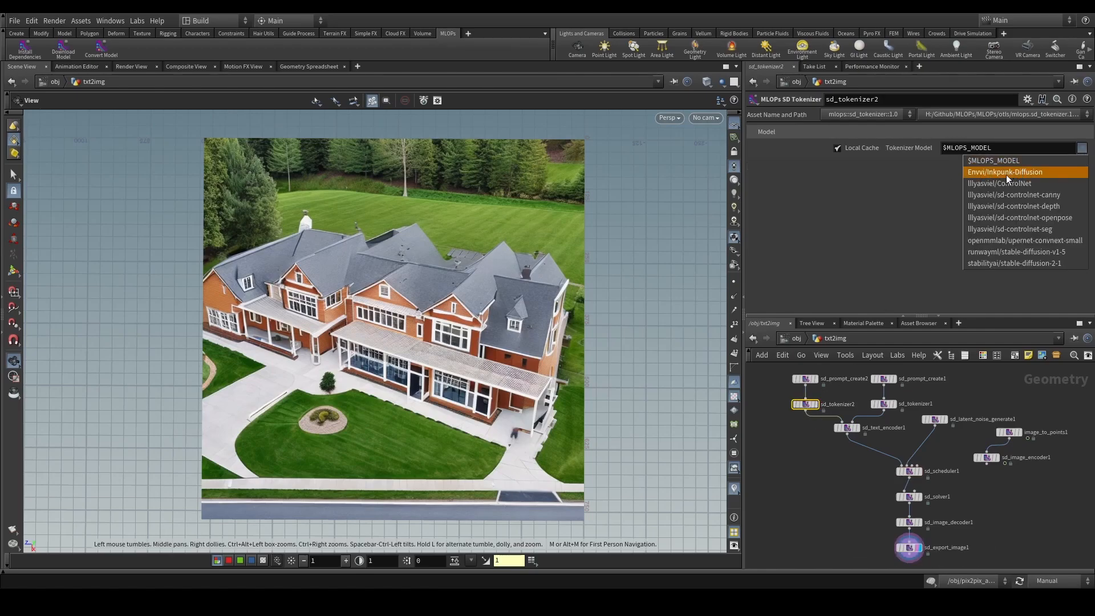
mouse_move(1031, 178)
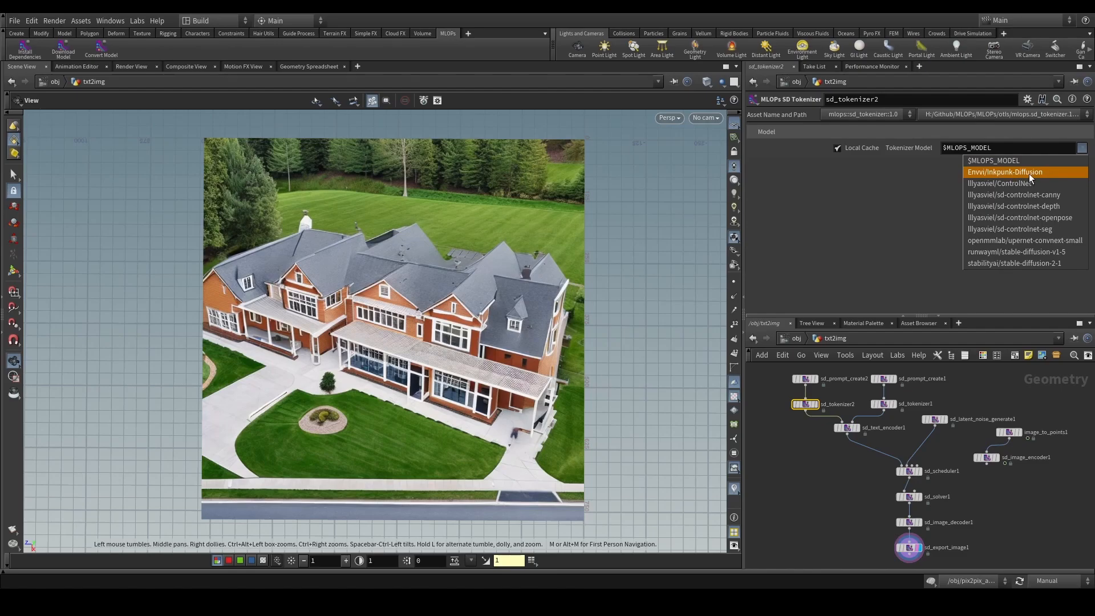
click(1005, 171)
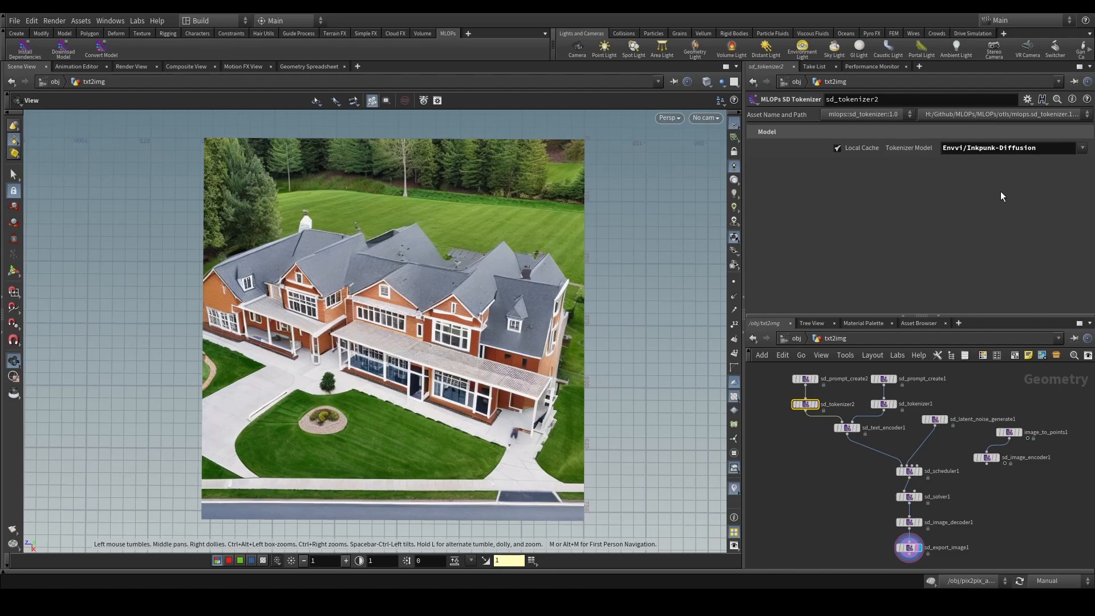
Set the text encoder, scheduler and decoder nodes to Envvi/Inkpunk-Diffusion and resume auto update.
click(846, 426)
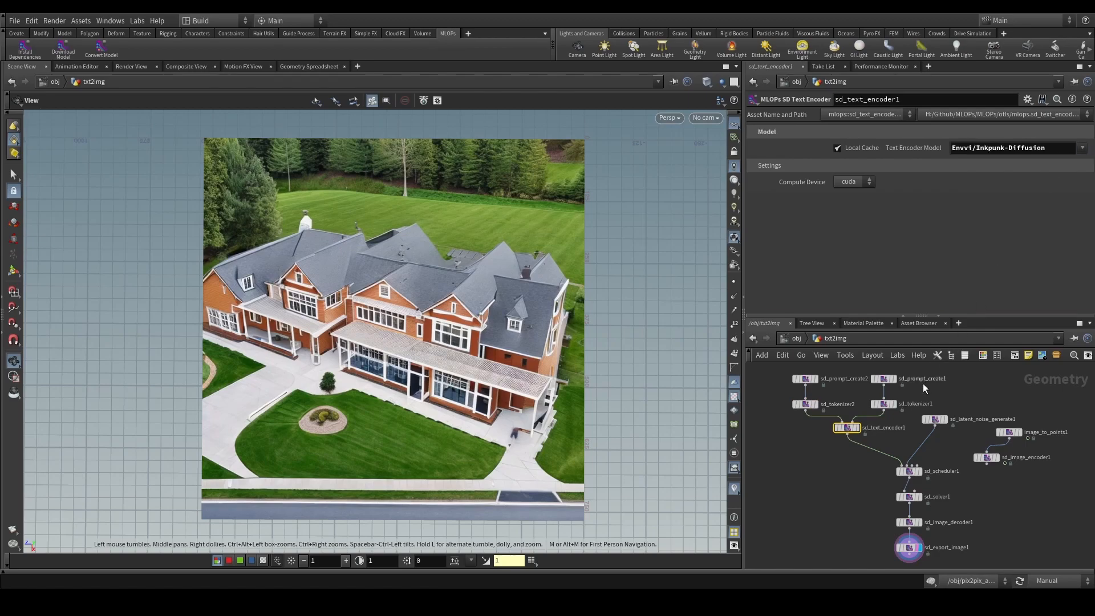
click(908, 470)
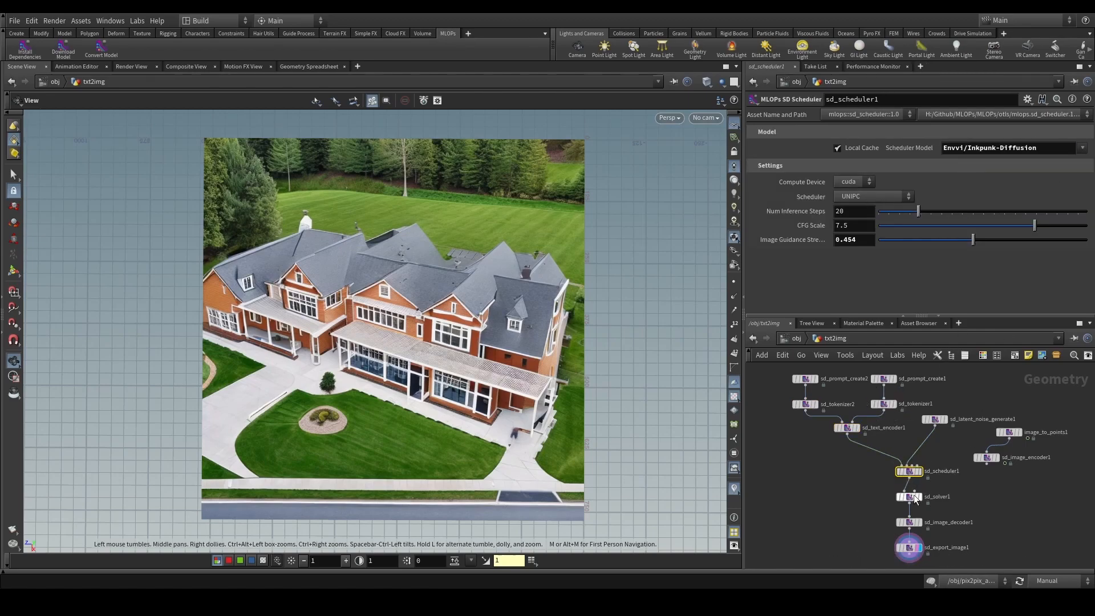
click(908, 522)
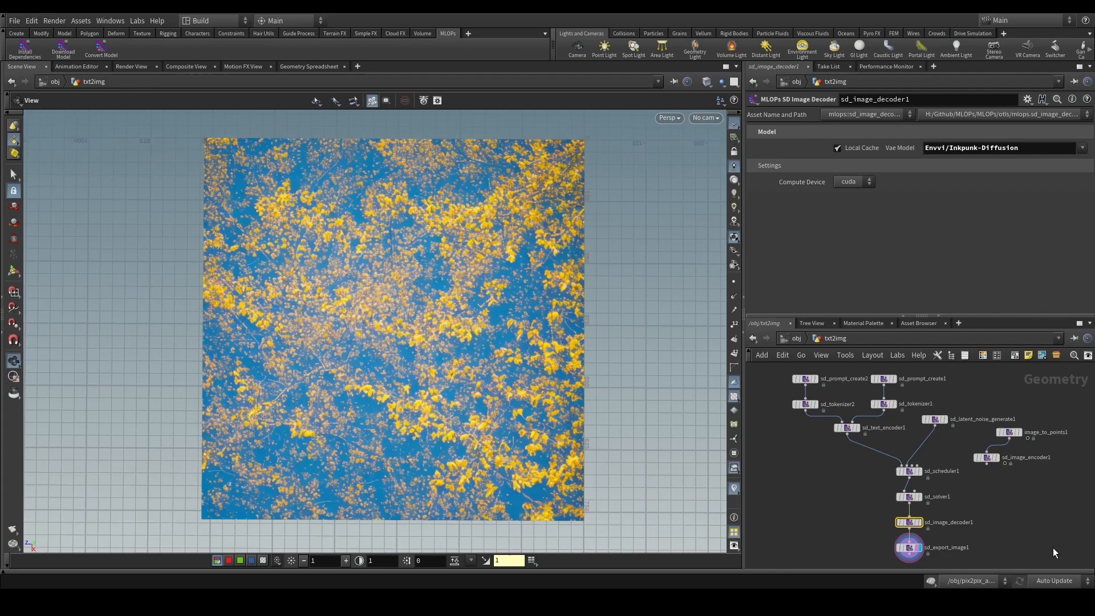
click(806, 378)
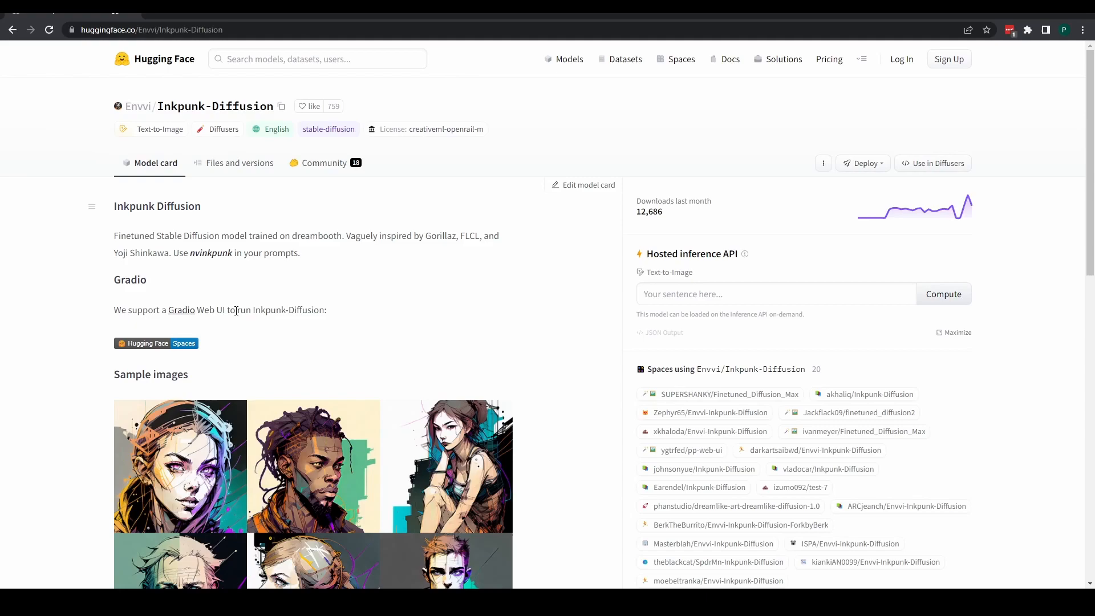
mouse_move(193, 254)
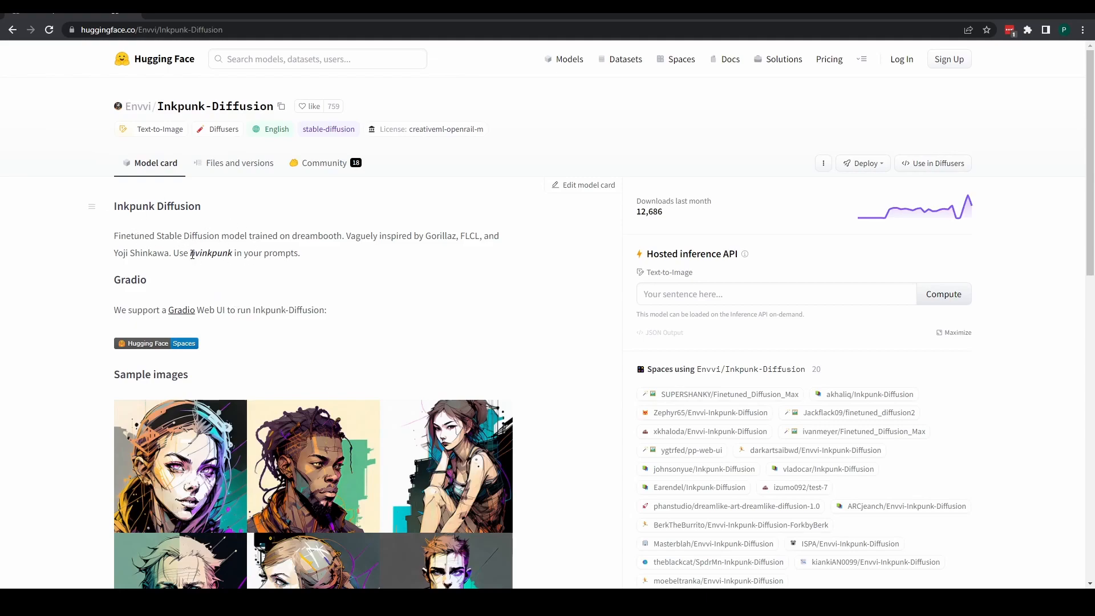
Copy the nvinkpunk trigger word from the Inkpunk-Diffusion model card.
right_click(210, 252)
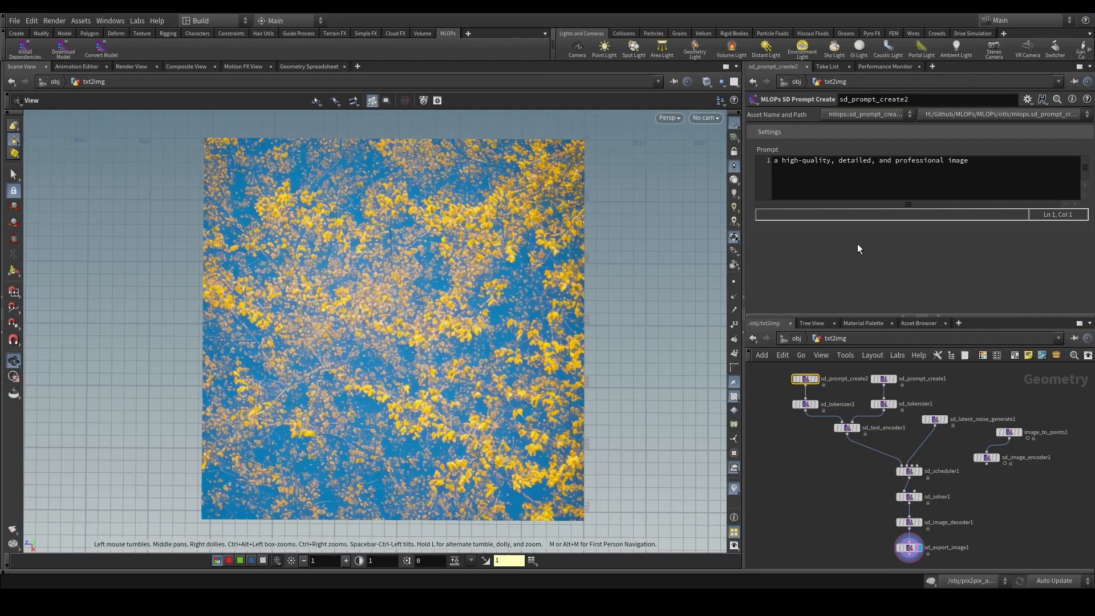
Set the second prompt to 'nvinkpunk castle beach punk' and let the network render.
text(nvinkpunk)
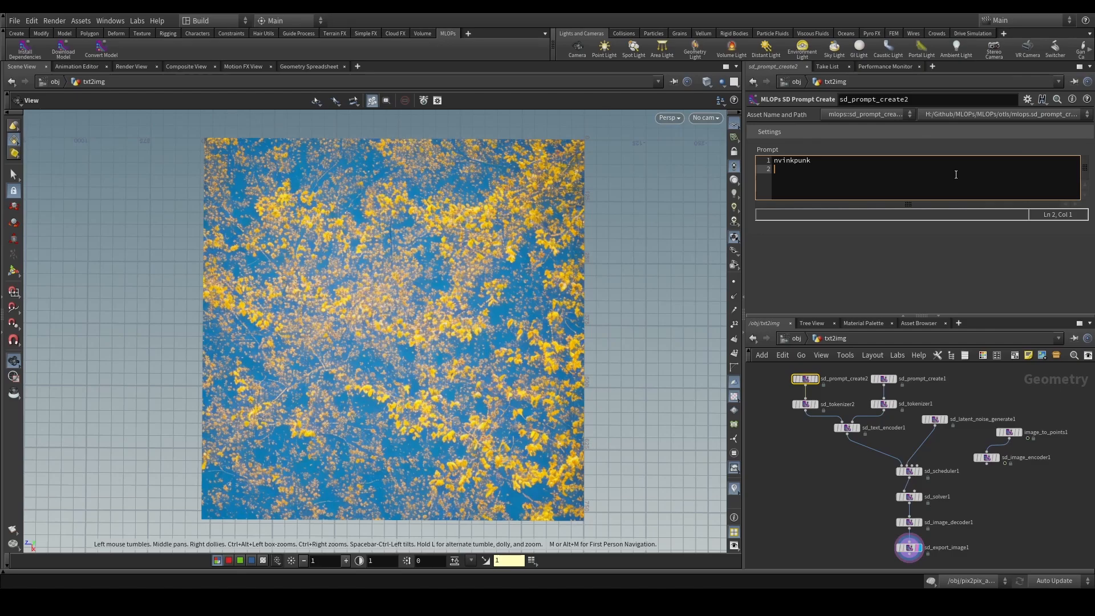
text(castle)
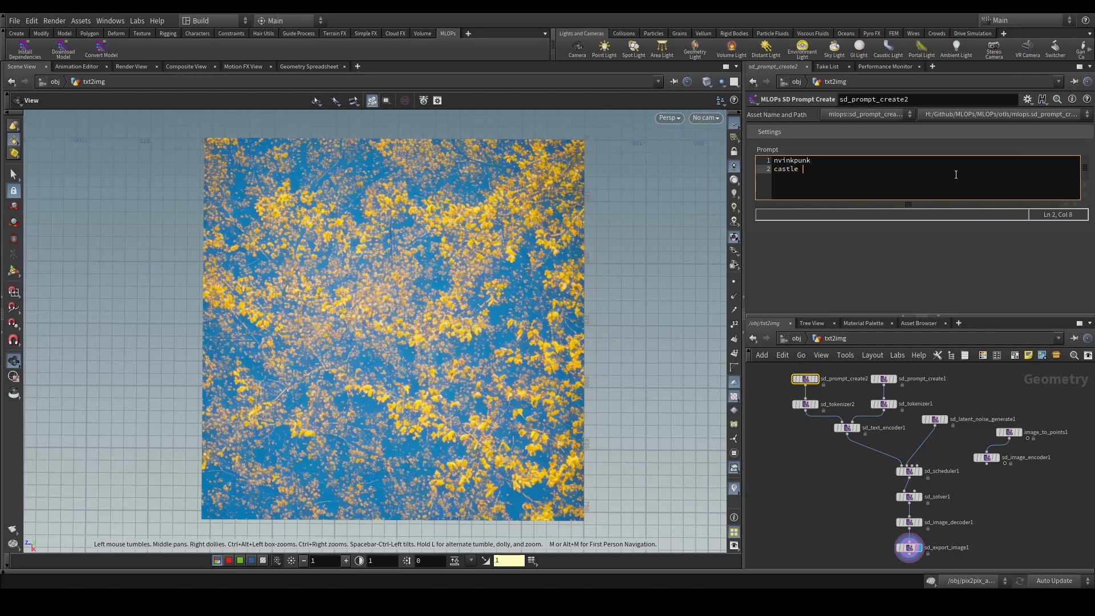
text(beach pu)
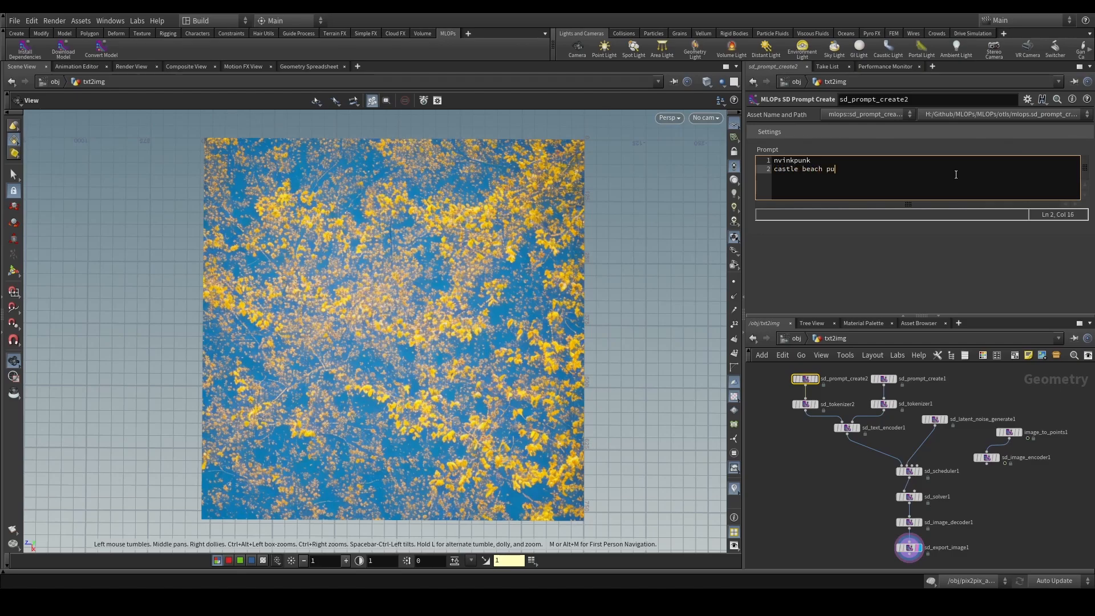
text(nk)
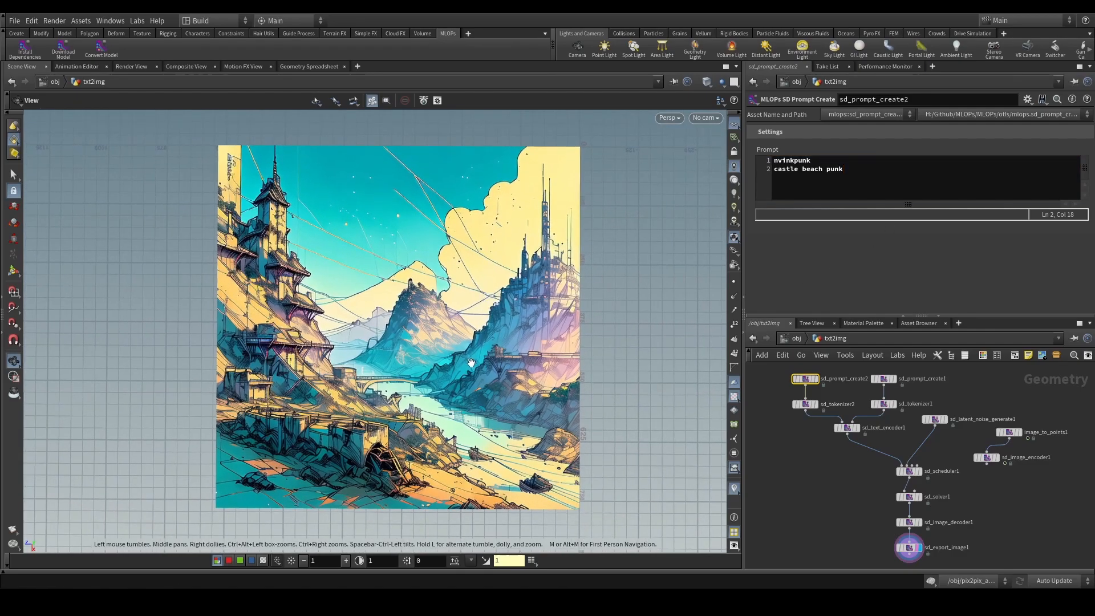
mouse_move(831, 482)
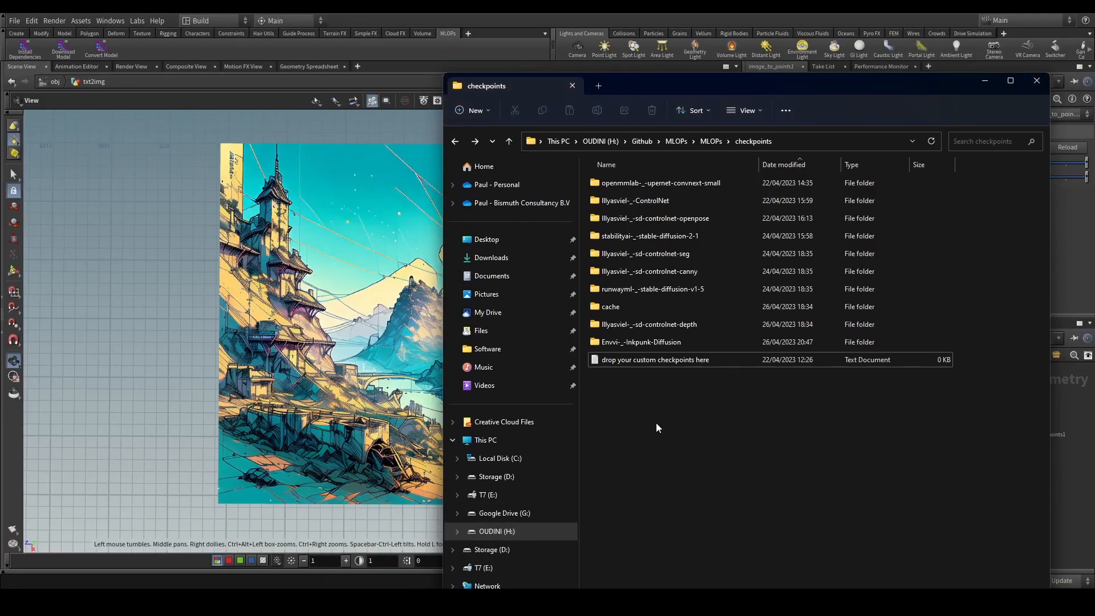
Browse the converted Envvi-_-Inkpunk-Diffusion folder with its scheduler, text_encoder, tokenizer, unet, vae and model_index.
click(661, 182)
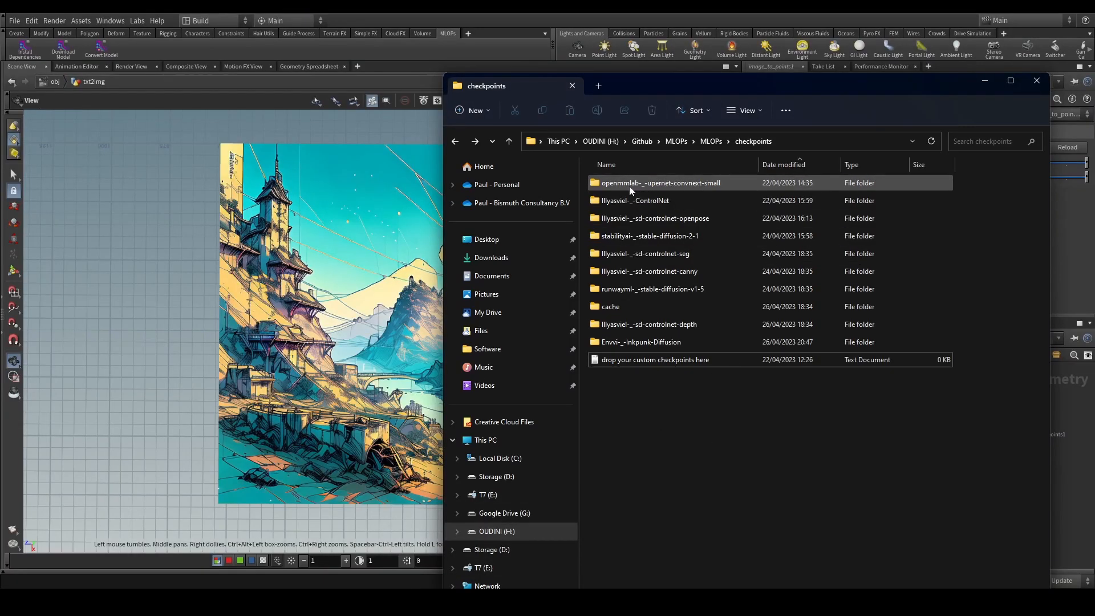
mouse_move(650, 347)
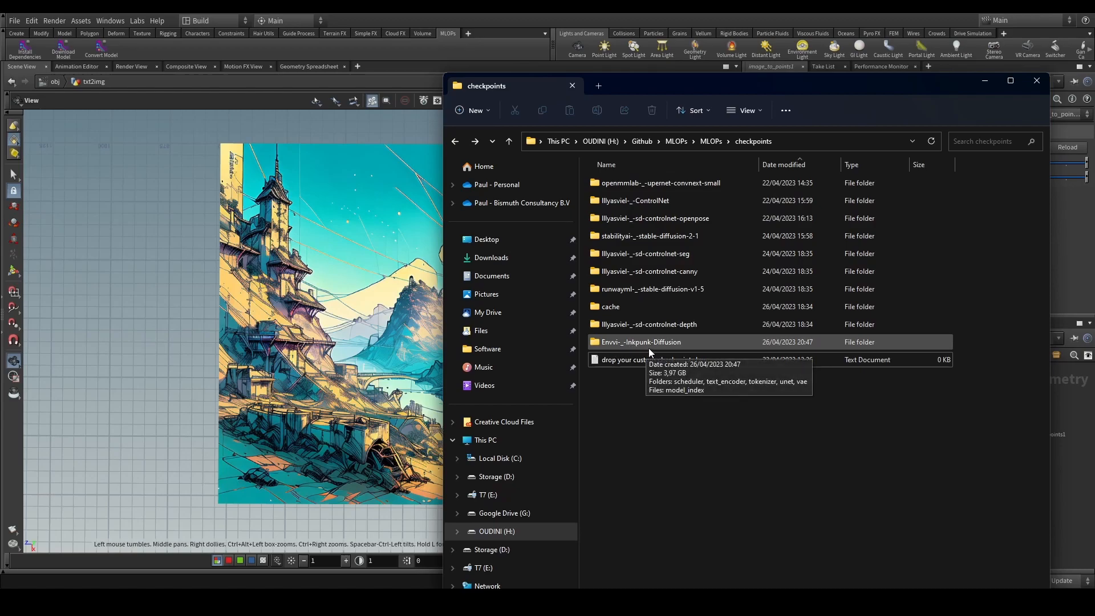
double_click(642, 342)
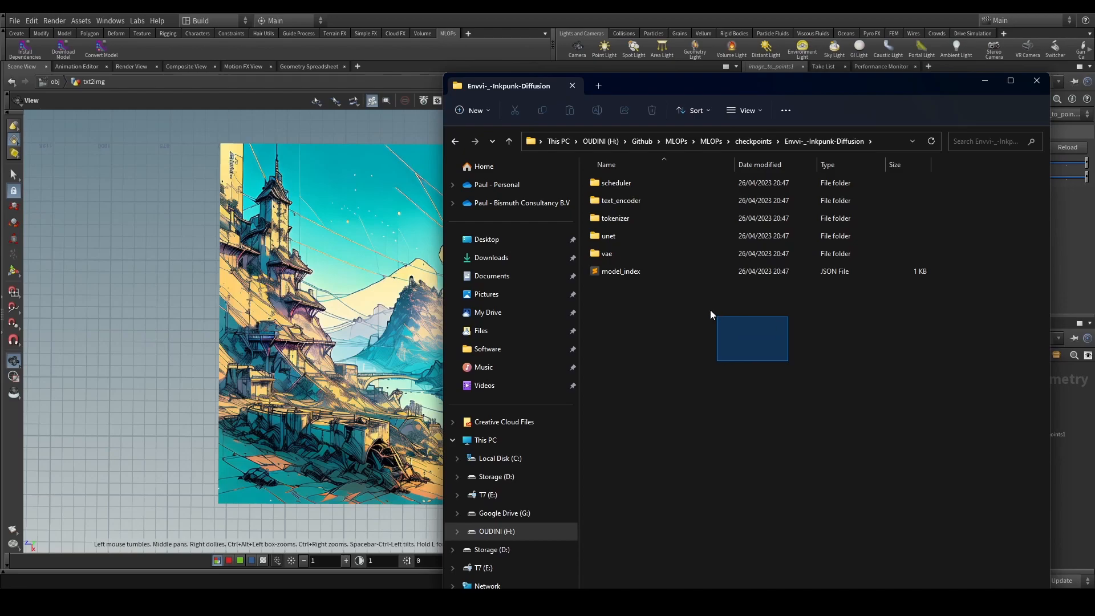
click(622, 271)
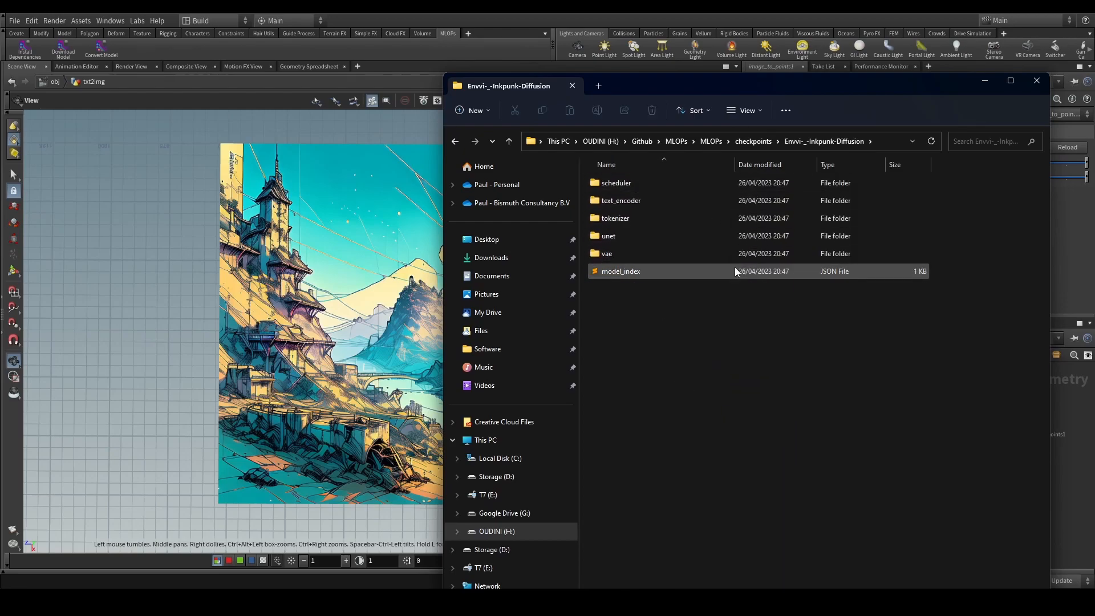
click(674, 331)
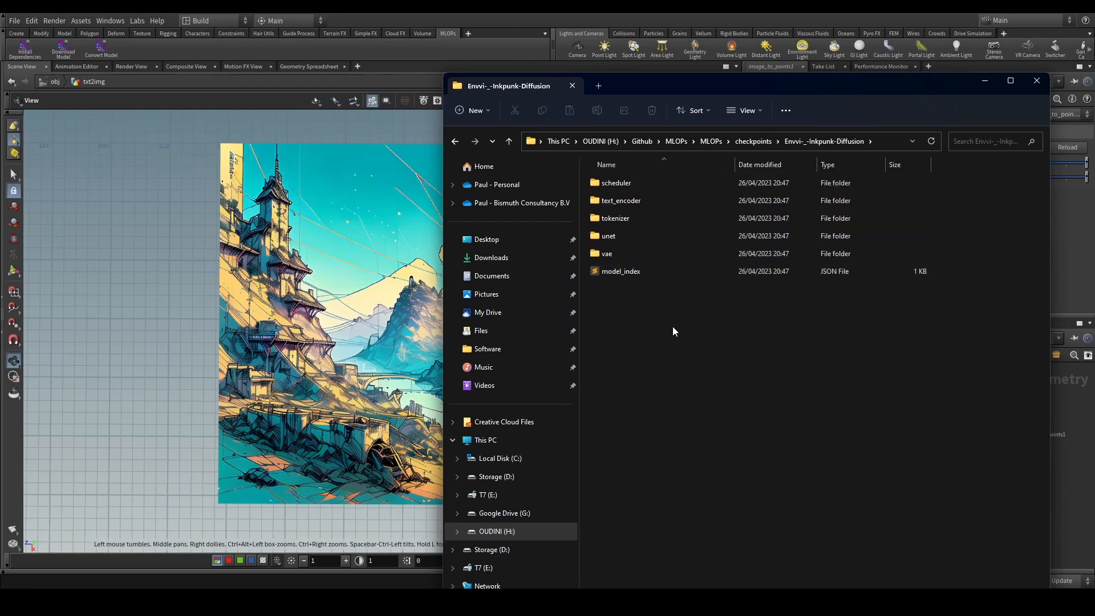